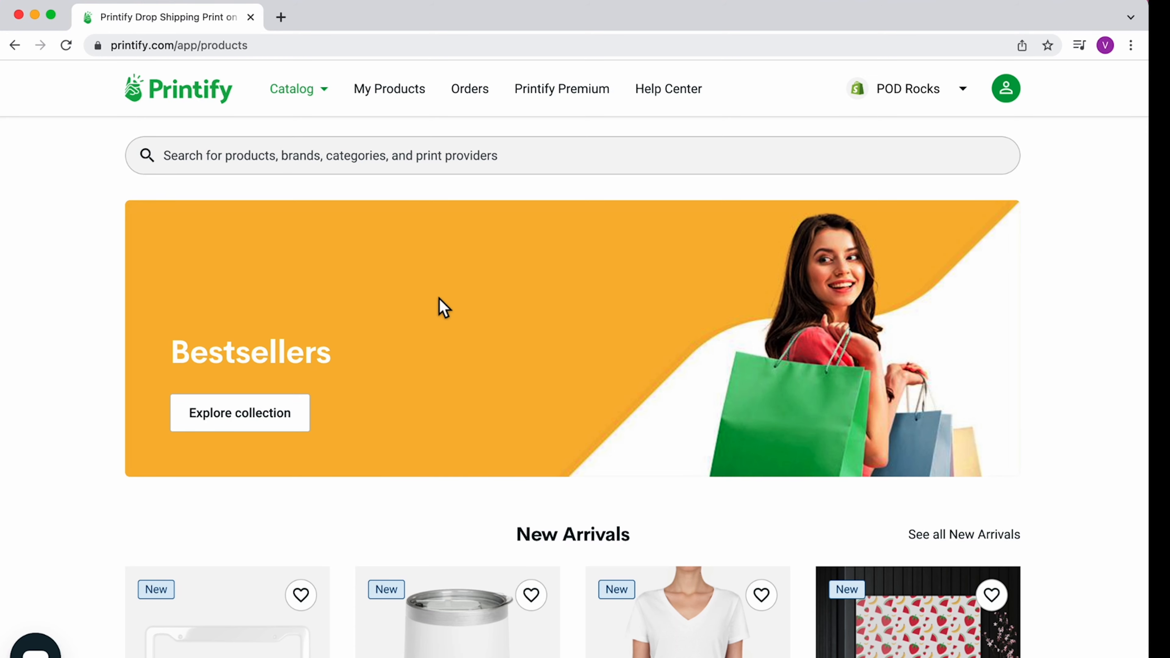
Go to Orders and start a CSV order import
{"action": "left_click", "coordinate": [469, 88]}
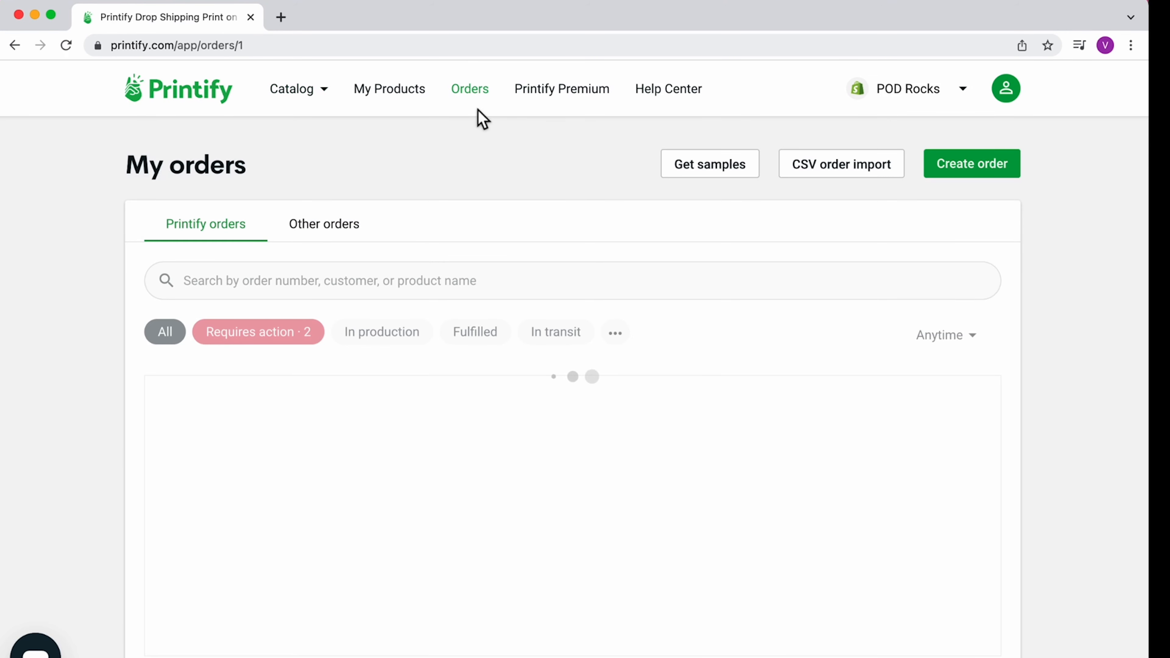
{"action": "left_click", "coordinate": [841, 164]}
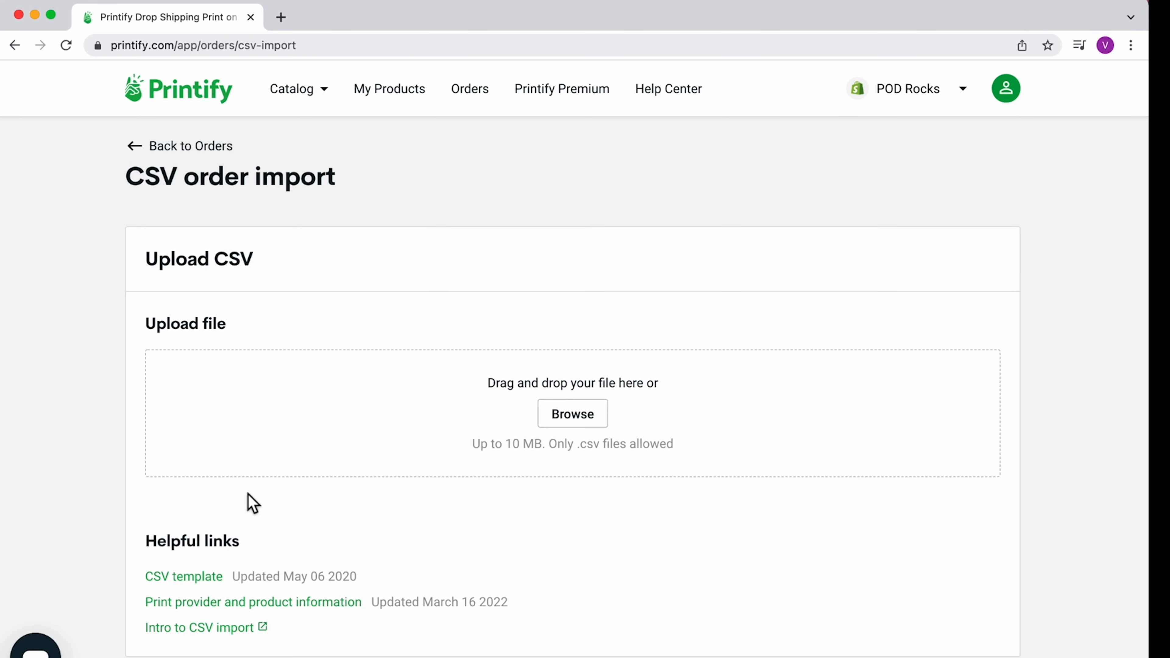
Make an editable copy of the CSV order template named 'My CSV Order Import Template'
{"action": "left_click", "coordinate": [183, 576]}
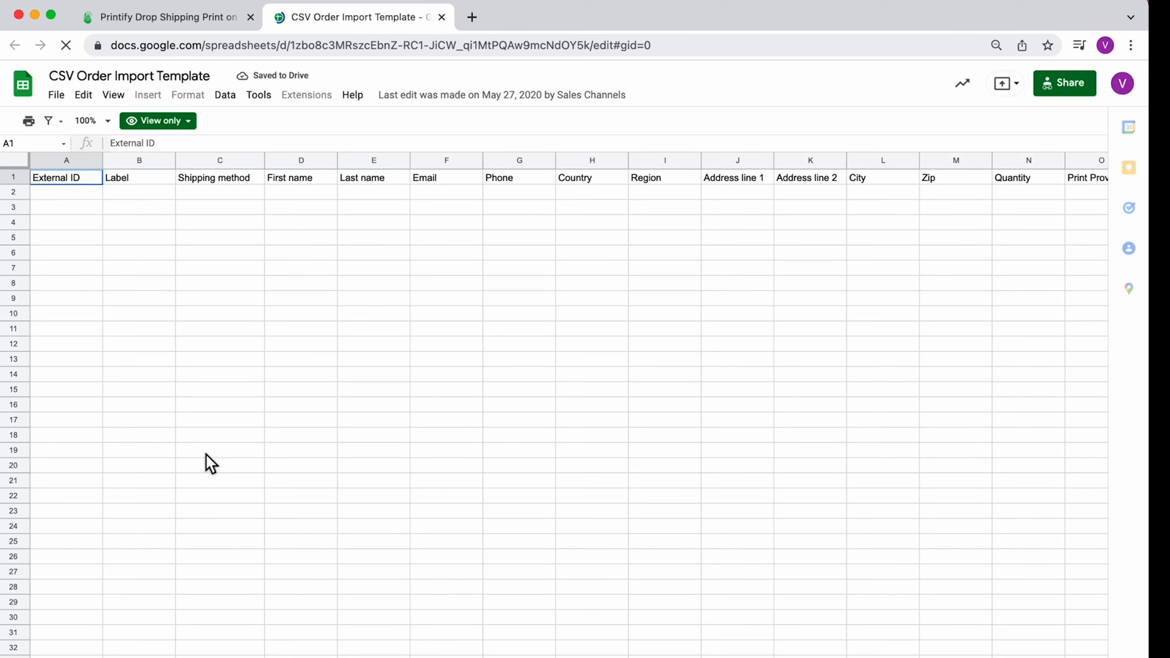
{"action": "left_click", "coordinate": [56, 95]}
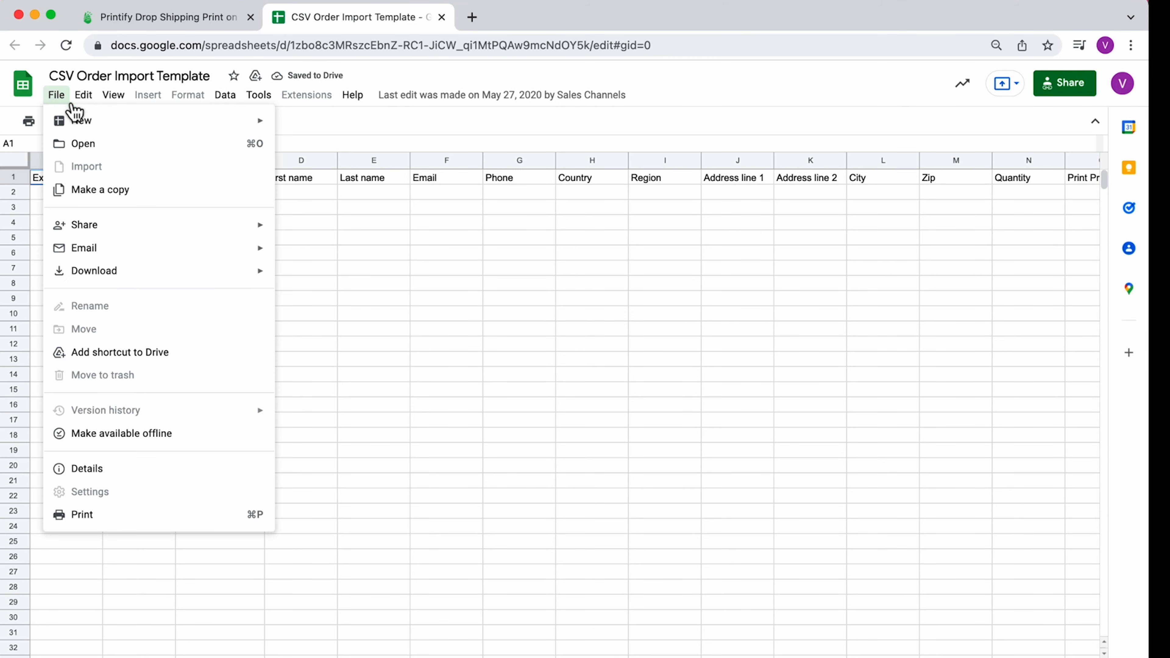
{"action": "left_click", "coordinate": [100, 189]}
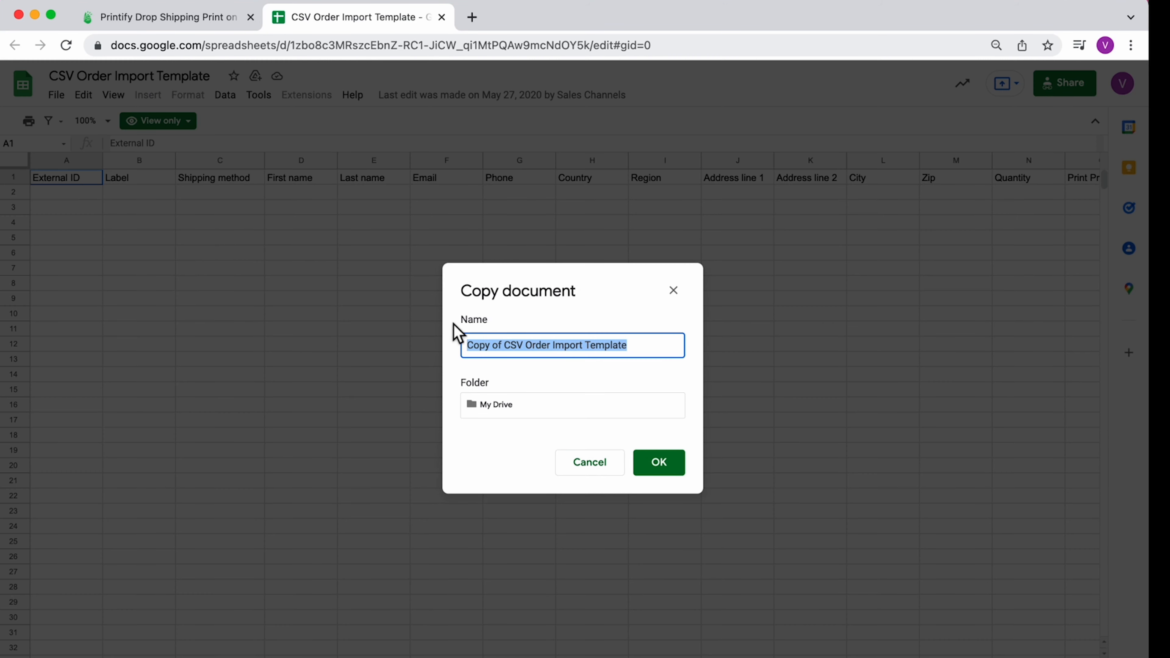
{"action": "left_click", "coordinate": [499, 345]}
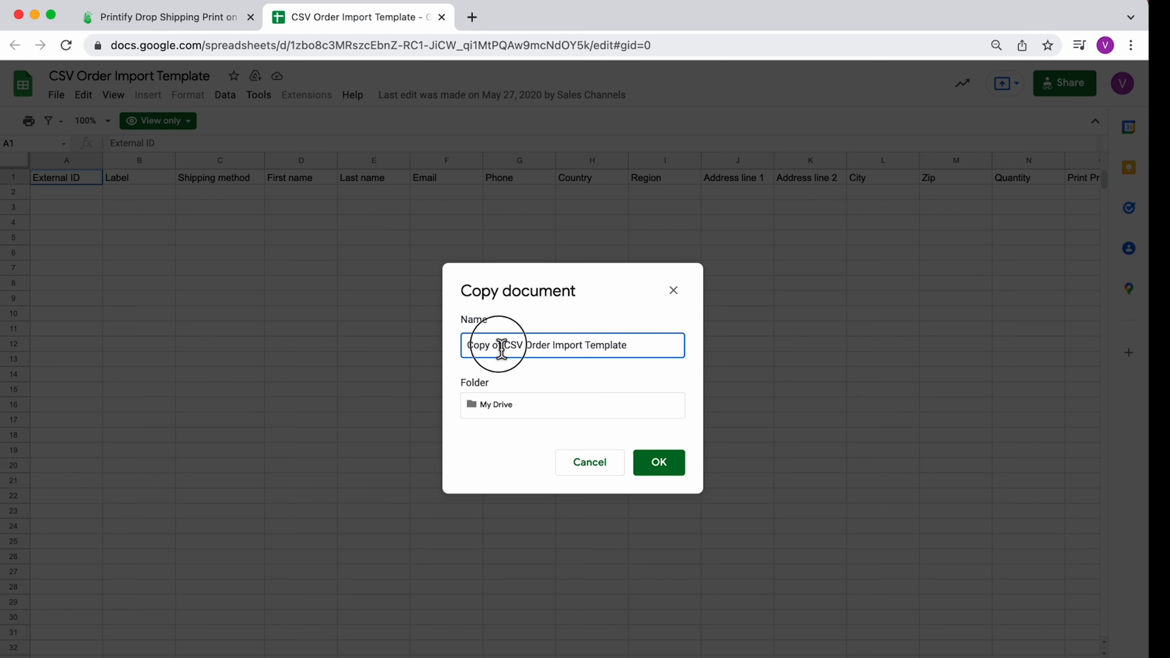
{"action": "type", "text": "My CSV Order Import Template"}
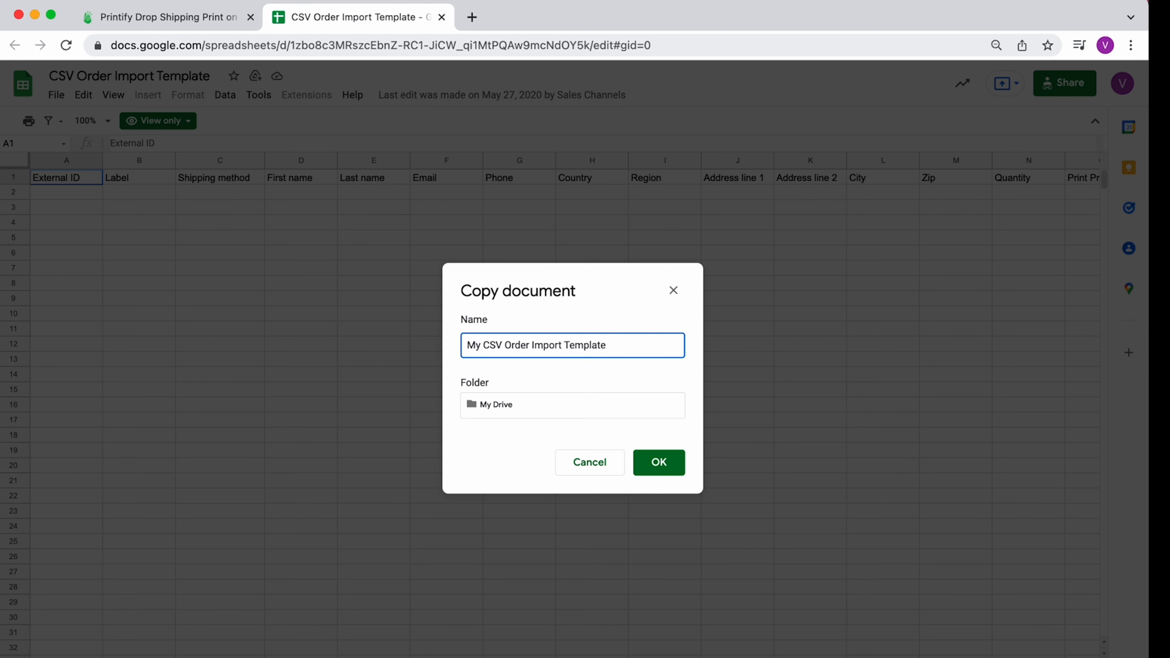
{"action": "left_click", "coordinate": [658, 462]}
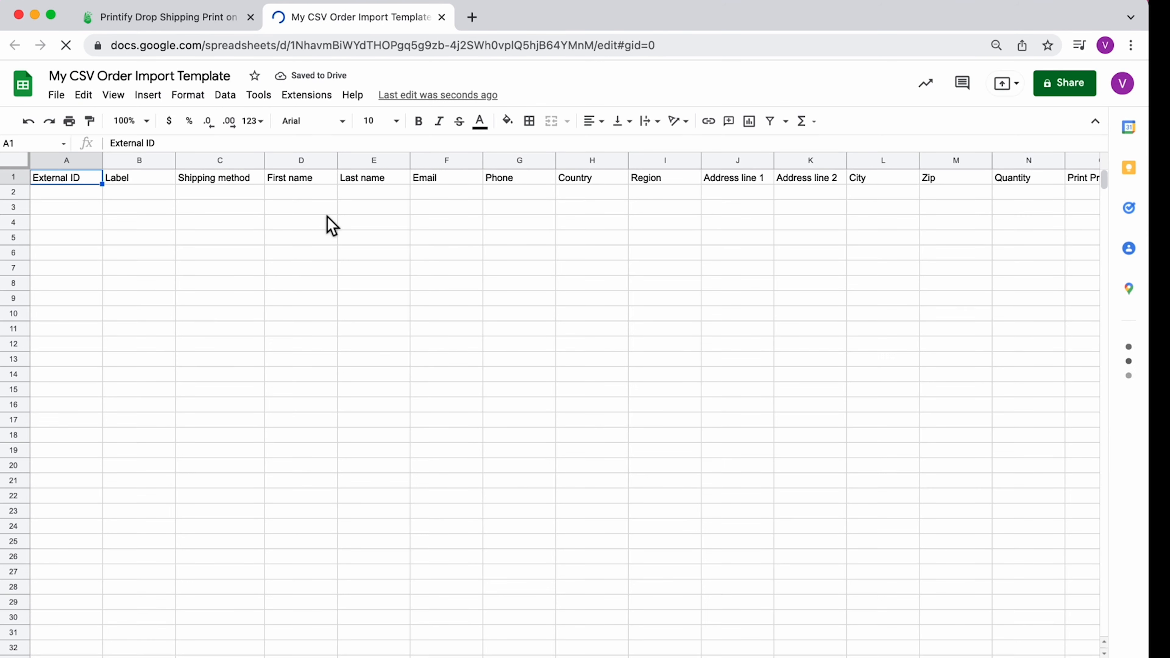
Open the print provider and product information sheet from Printify, then return to the template copy
{"action": "left_click", "coordinate": [166, 16]}
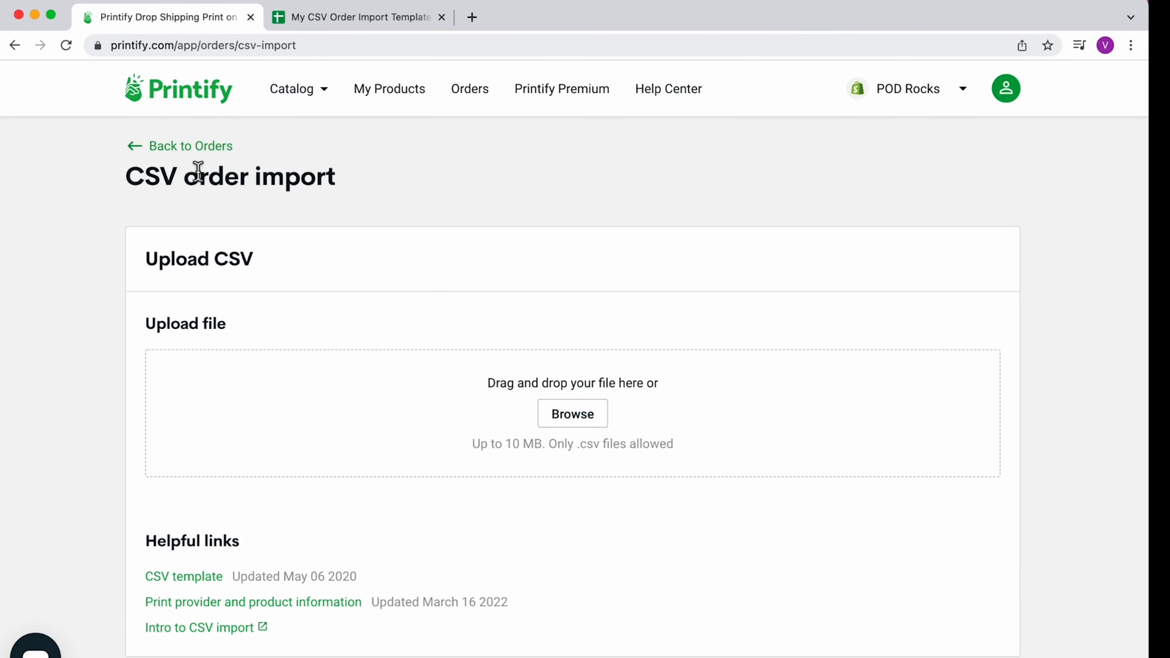
{"action": "mouse_move", "coordinate": [209, 612]}
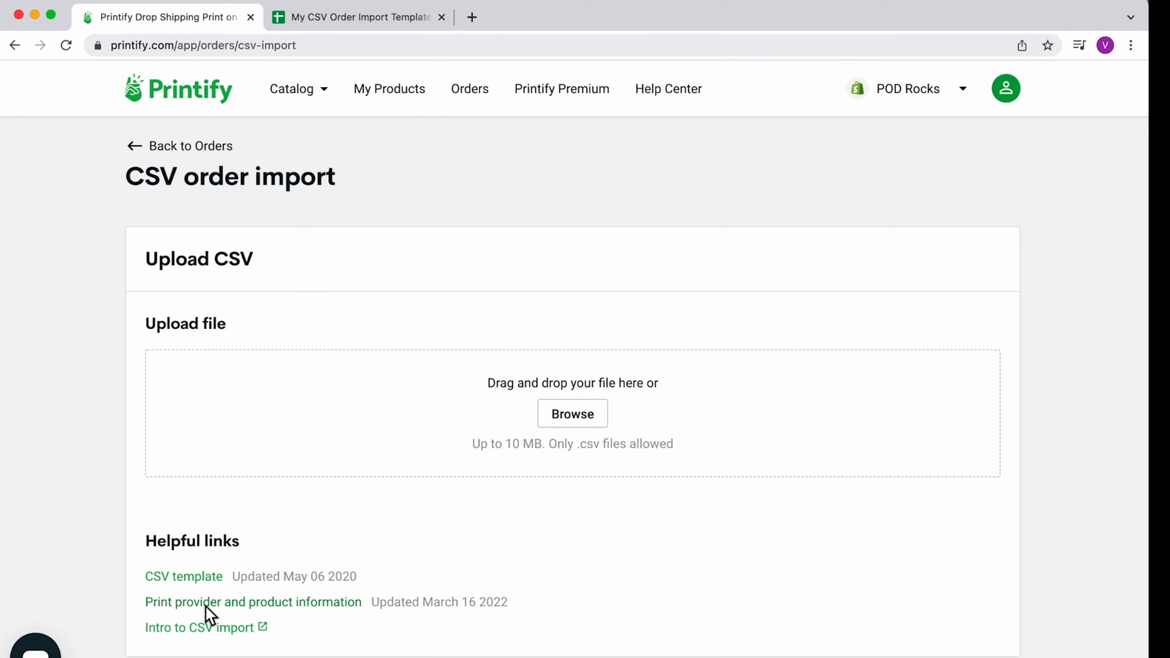
{"action": "left_click", "coordinate": [253, 602]}
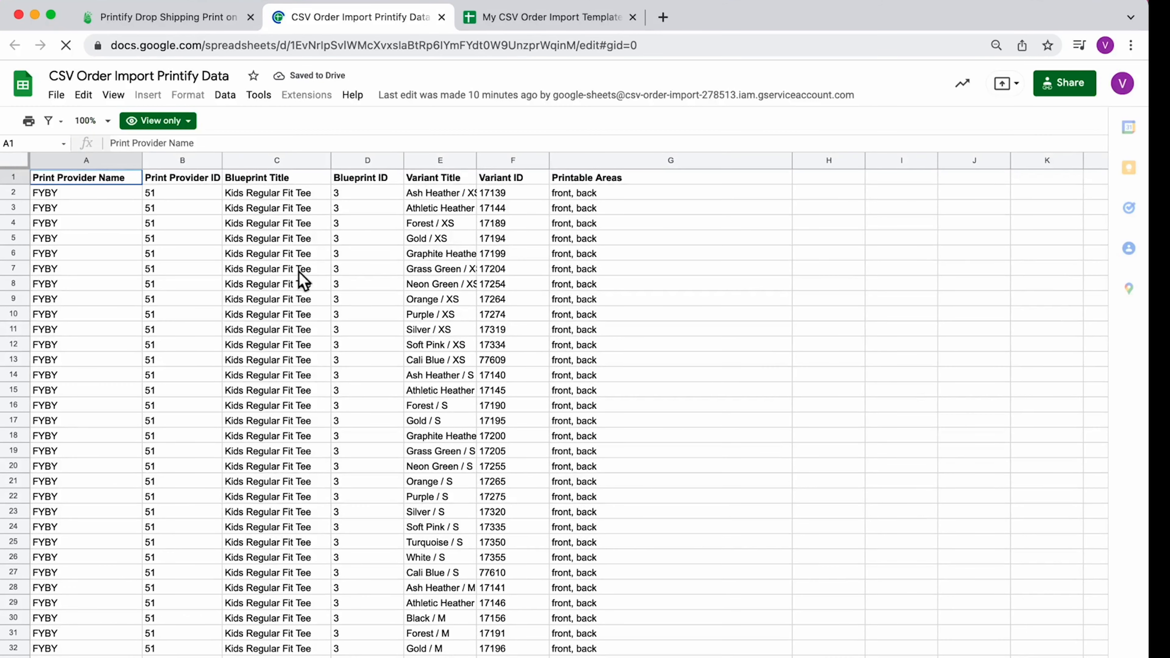
{"action": "left_click", "coordinate": [551, 16]}
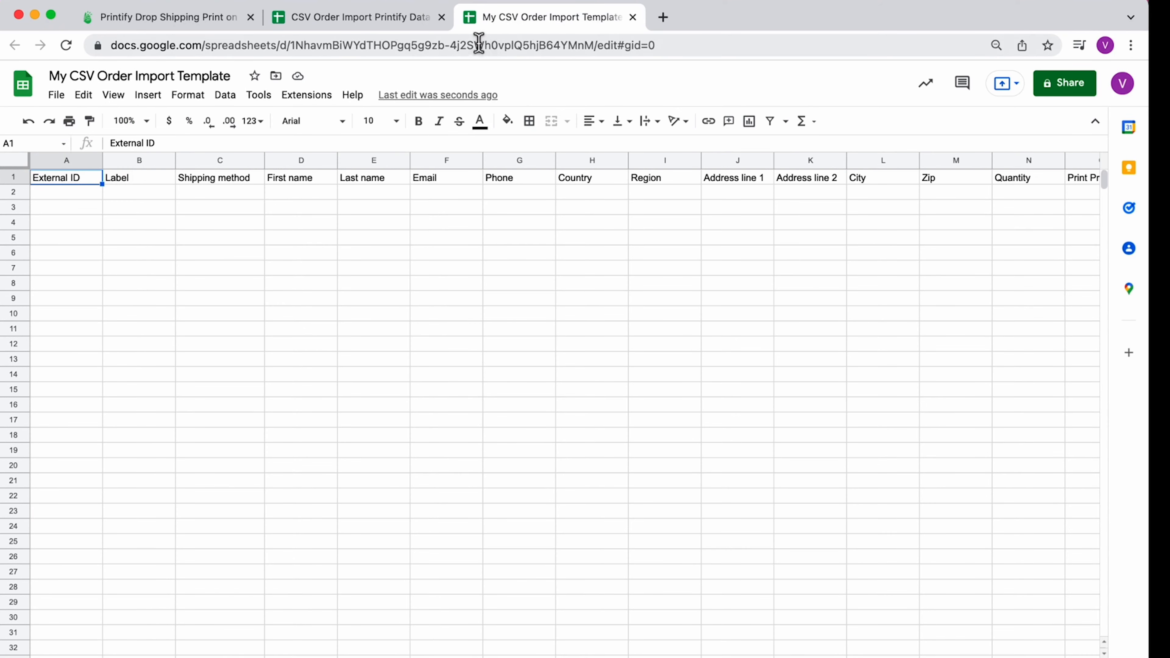
Enter external ID #121, label CSV121 and shipping method 1 in row 2
{"action": "left_click", "coordinate": [65, 192]}
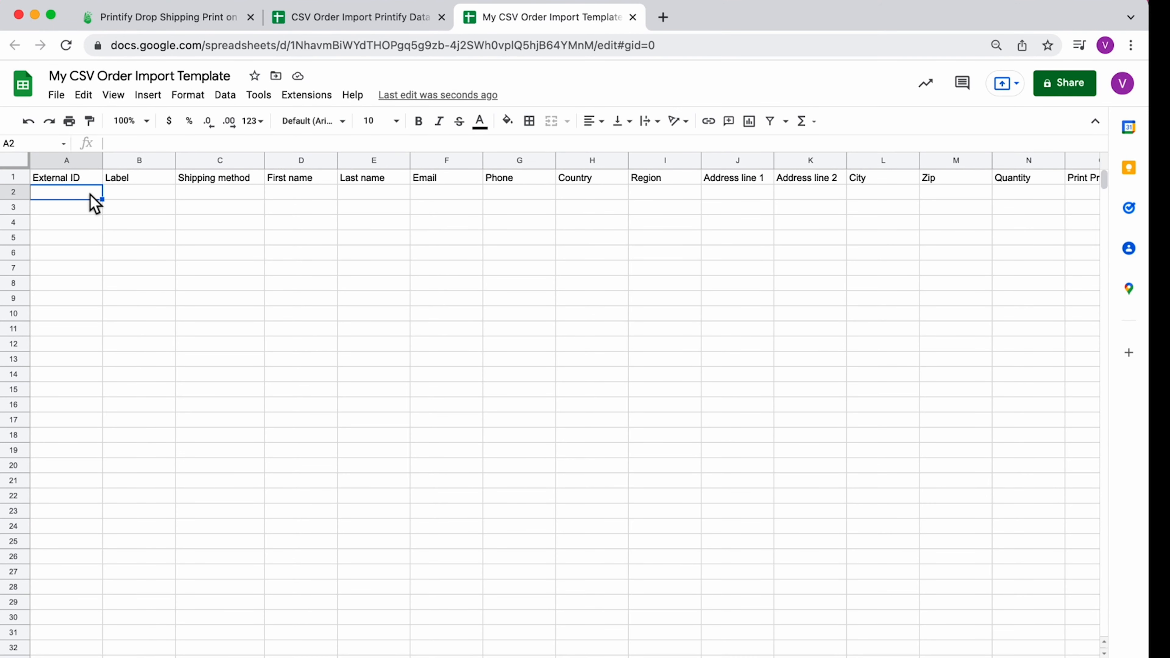
{"action": "type", "text": "#121"}
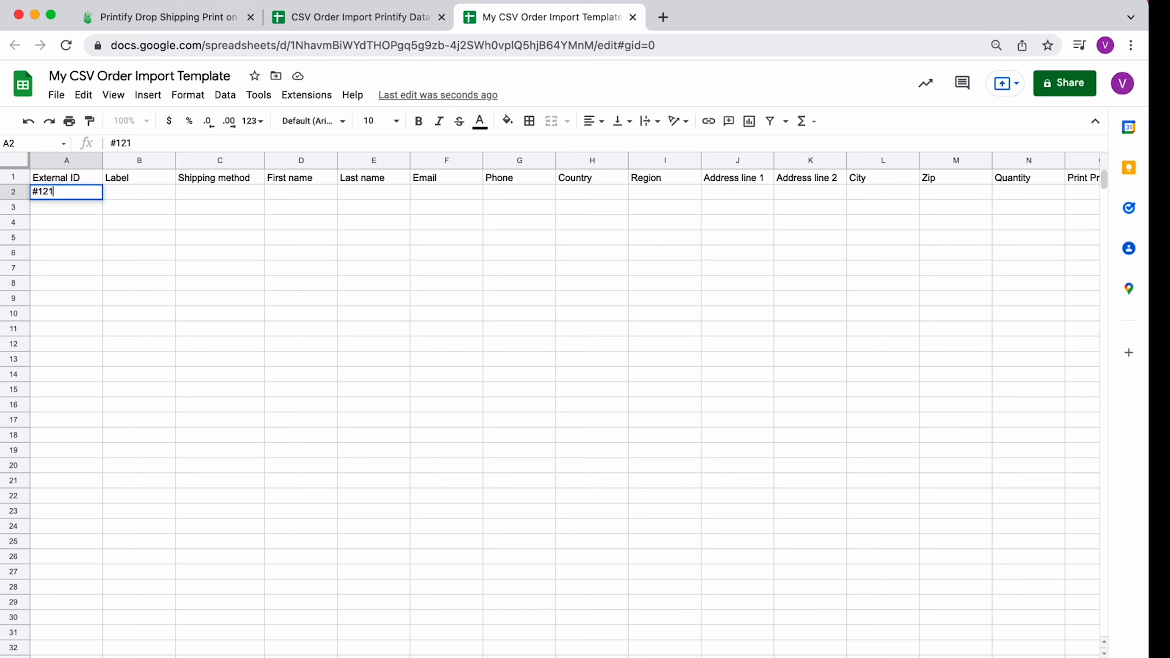
{"action": "type", "text": "C"}
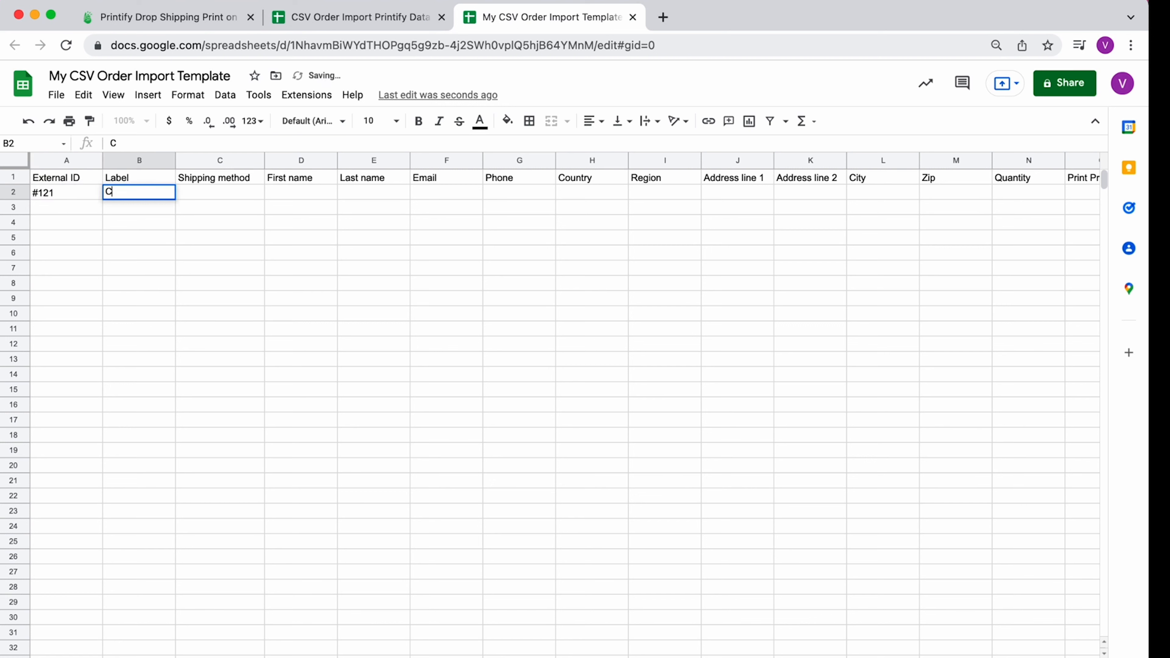
{"action": "type", "text": "SV121"}
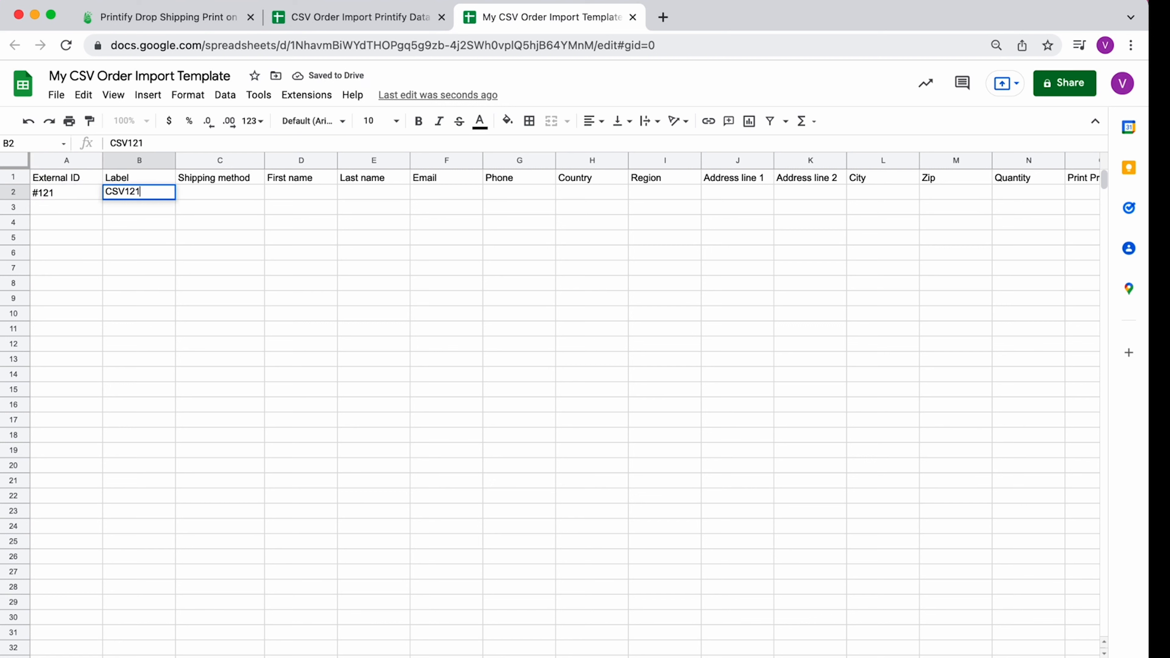
{"action": "type", "text": "1"}
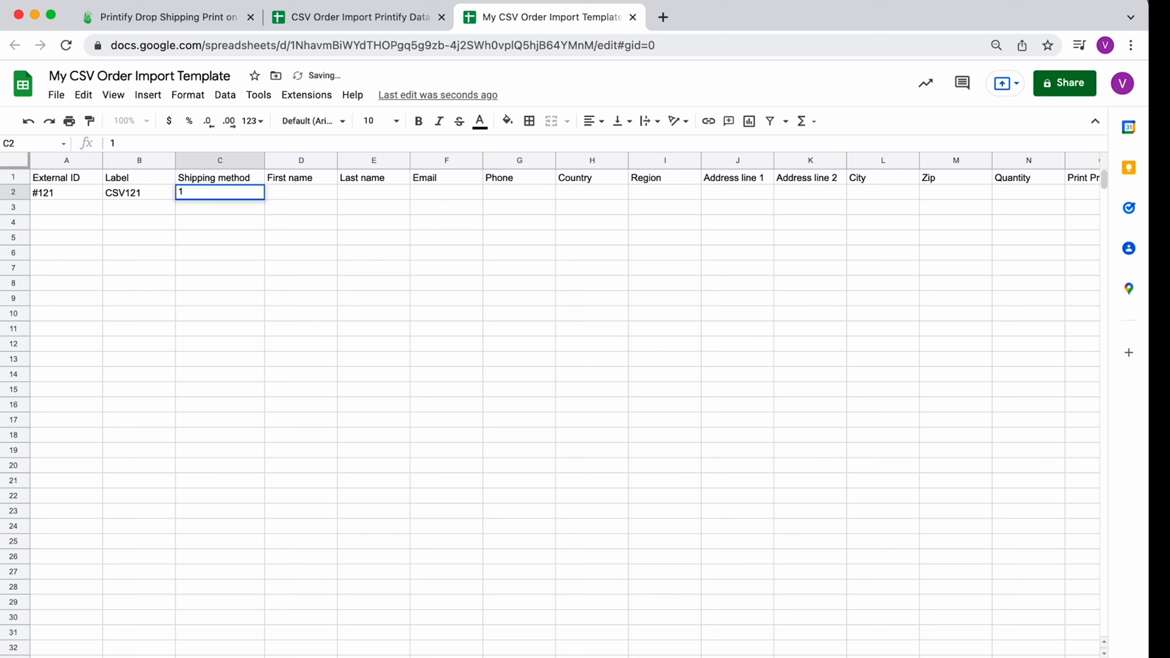
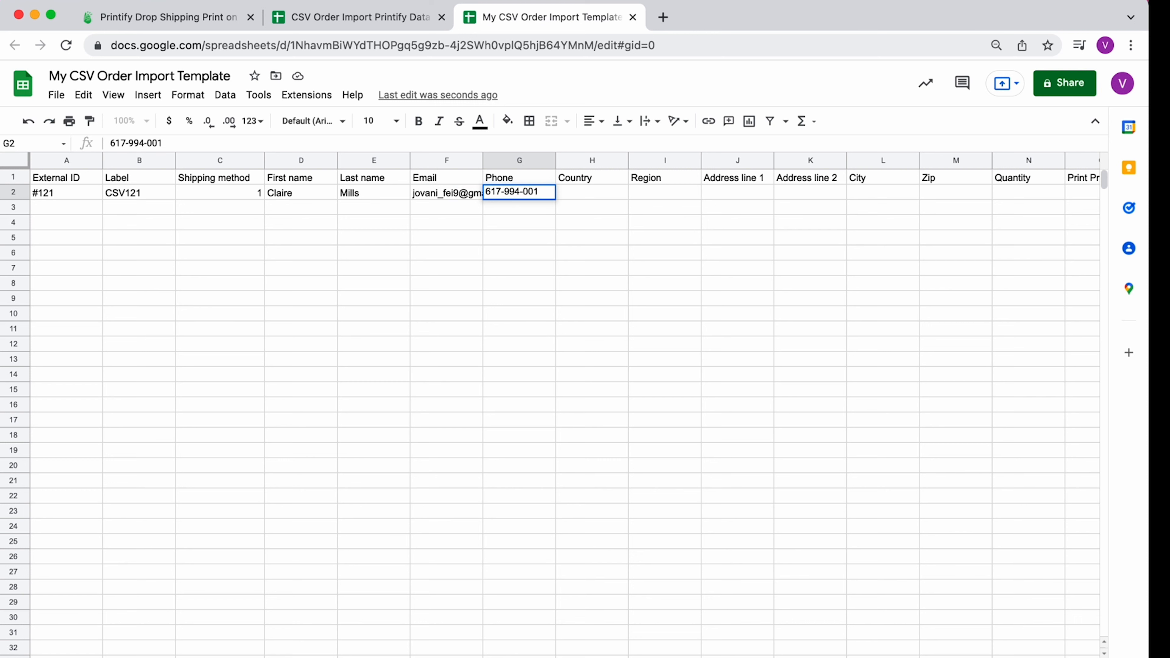
{"action": "type", "text": "US"}
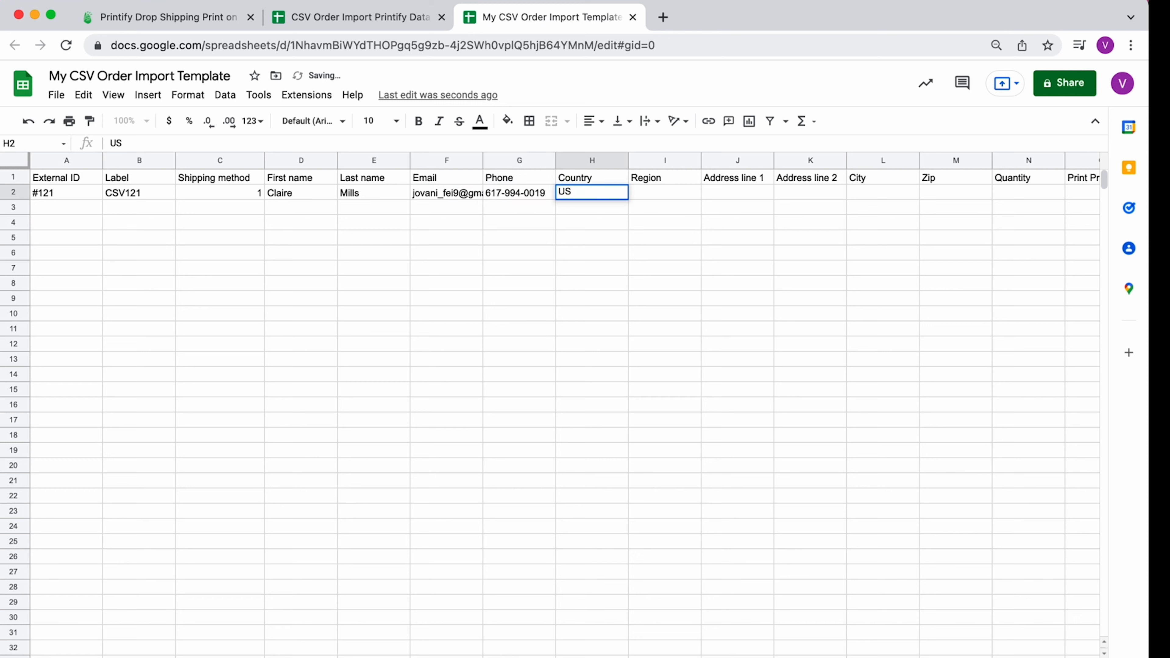
{"action": "type", "text": "Massac"}
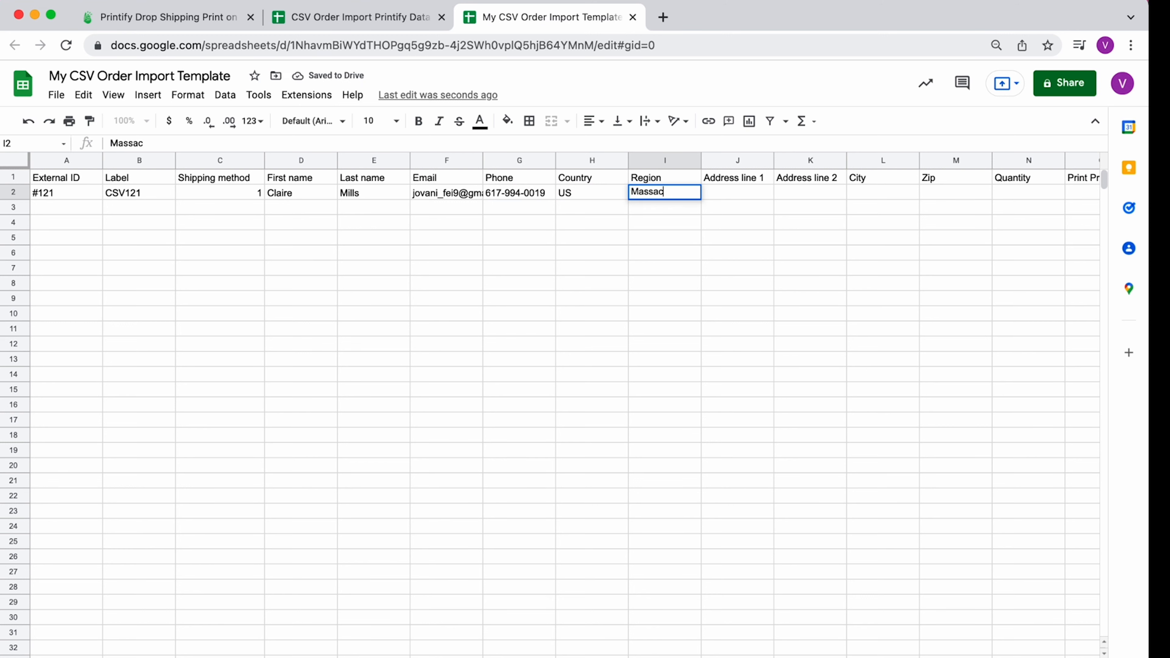
{"action": "key", "text": "tab"}
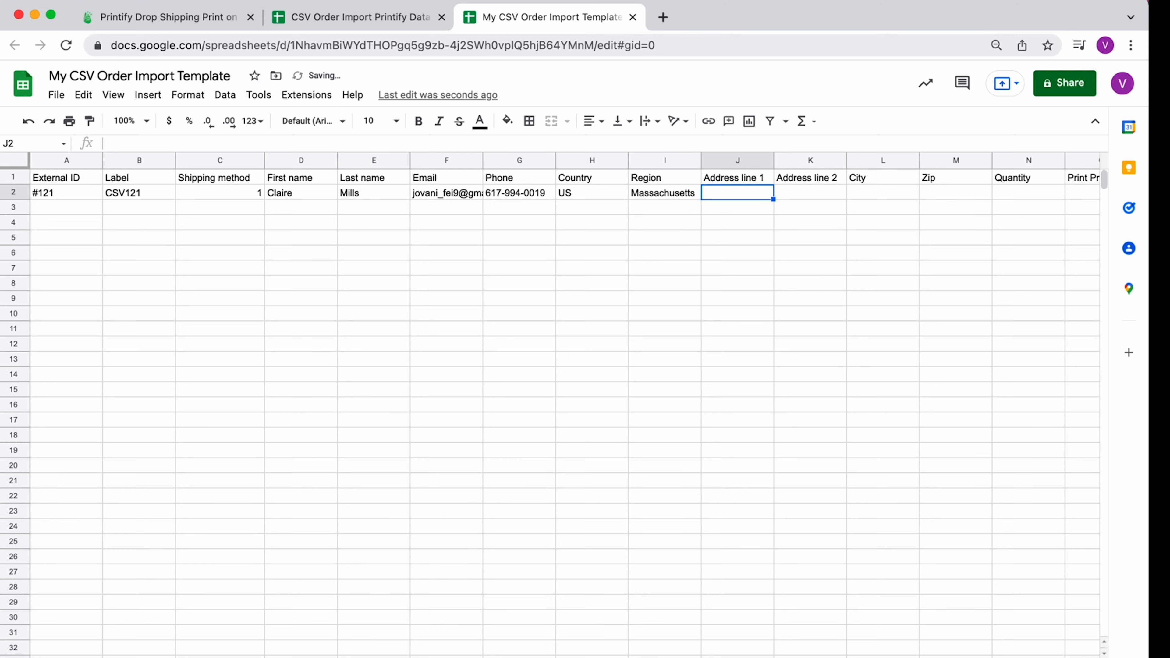
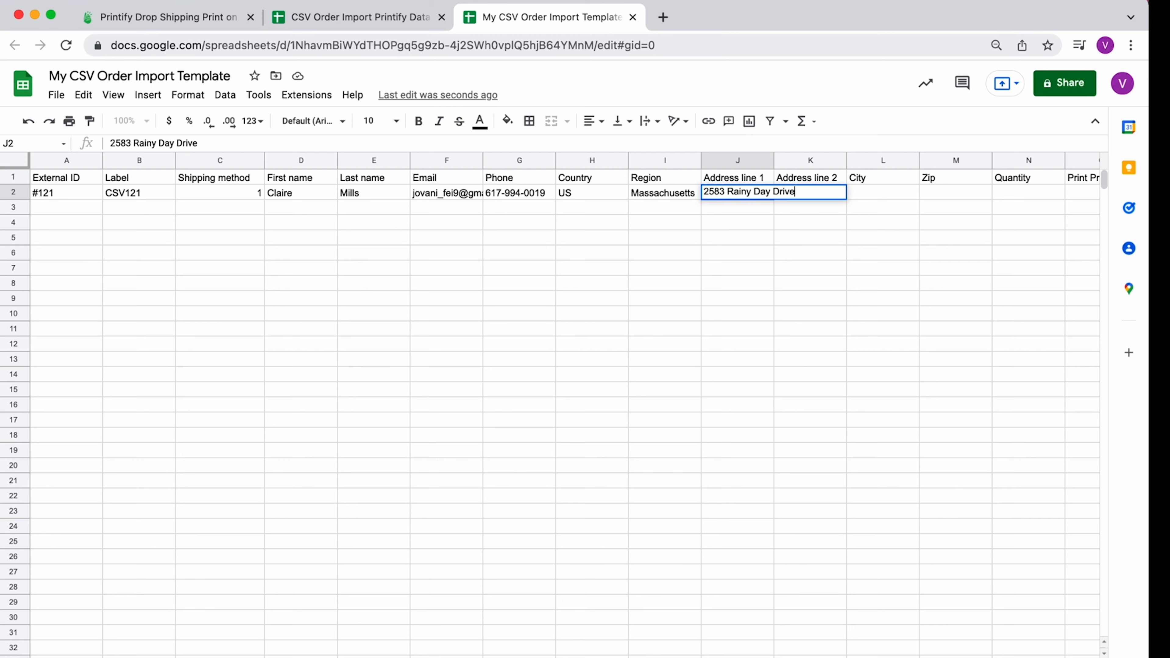
{"action": "type", "text": "Bost"}
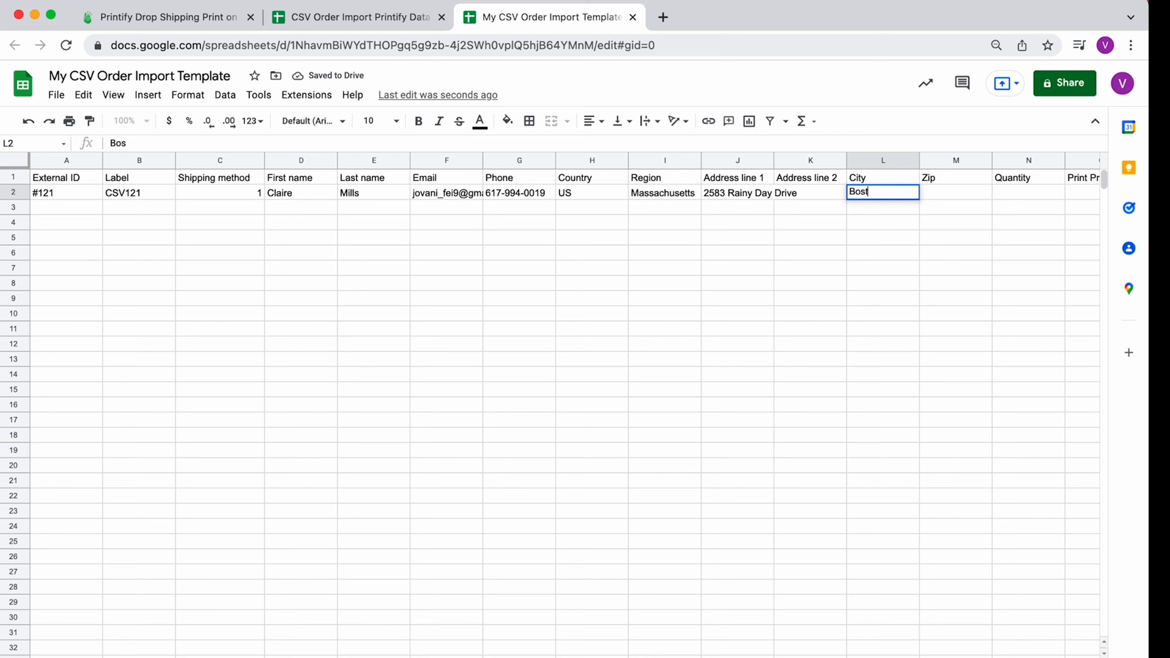
{"action": "type", "text": "211"}
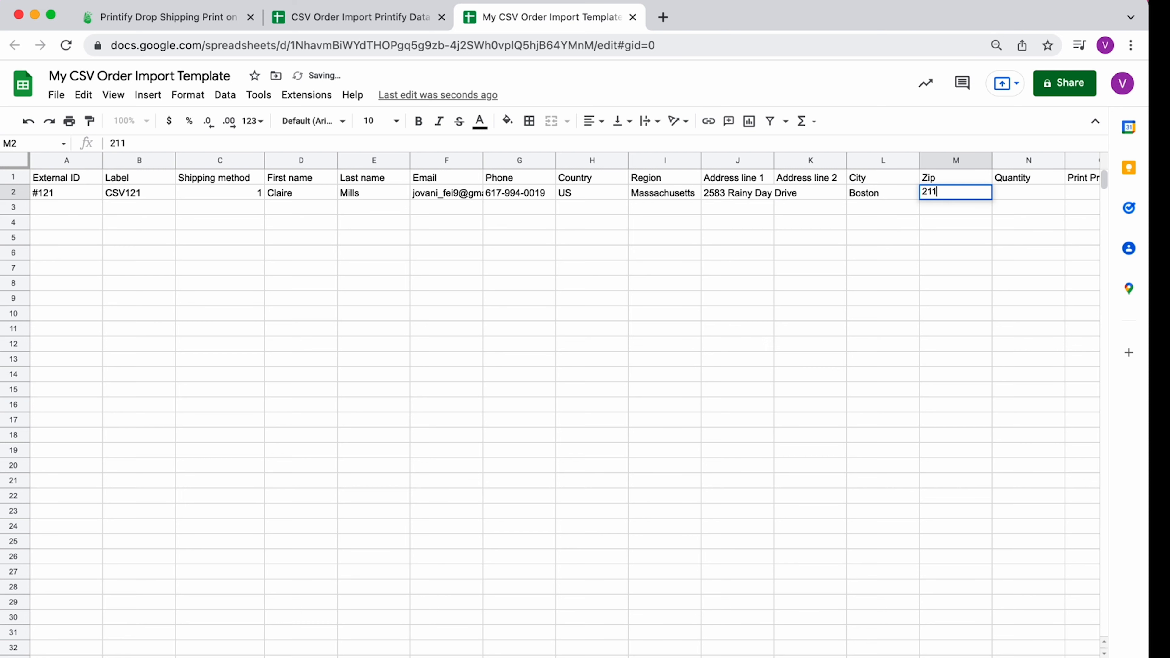
{"action": "type", "text": "14"}
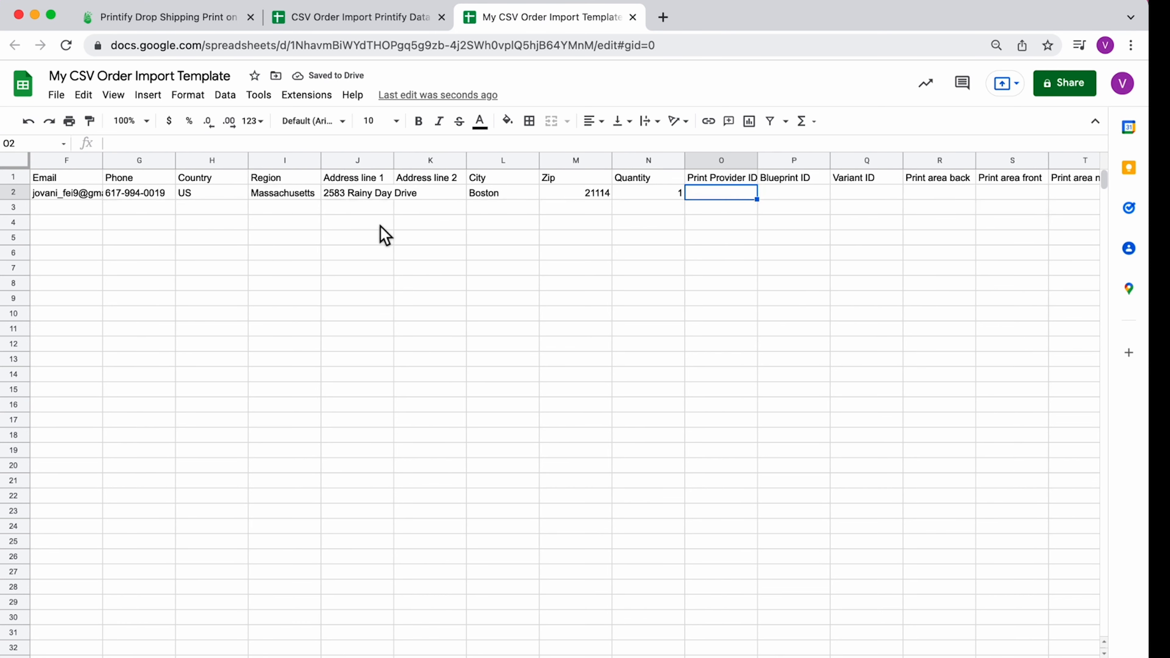
Filter the Printify data sheet's Print Provider Name to Dimona Tee
{"action": "left_click", "coordinate": [355, 16]}
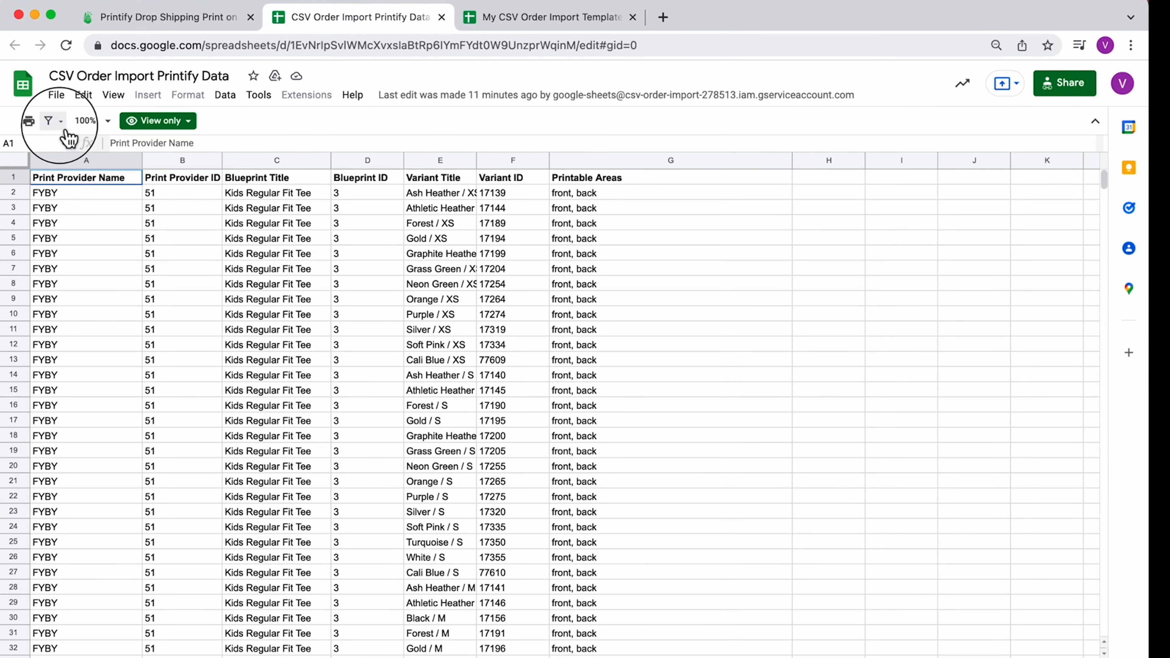
{"action": "left_click", "coordinate": [47, 121]}
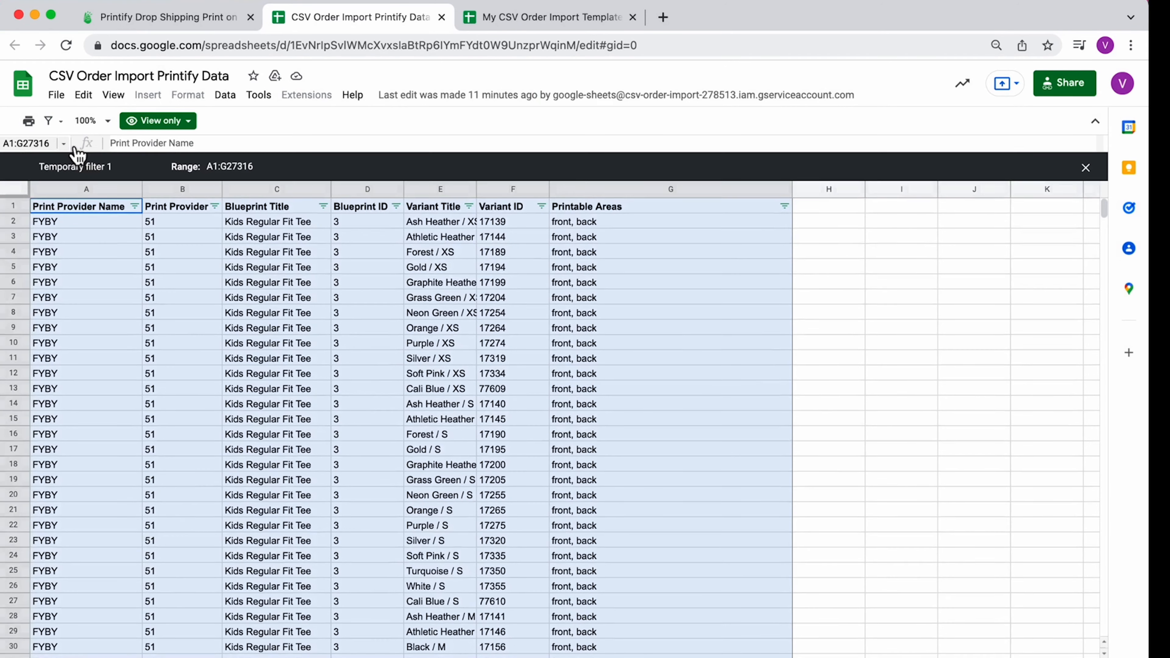
{"action": "left_click", "coordinate": [213, 206]}
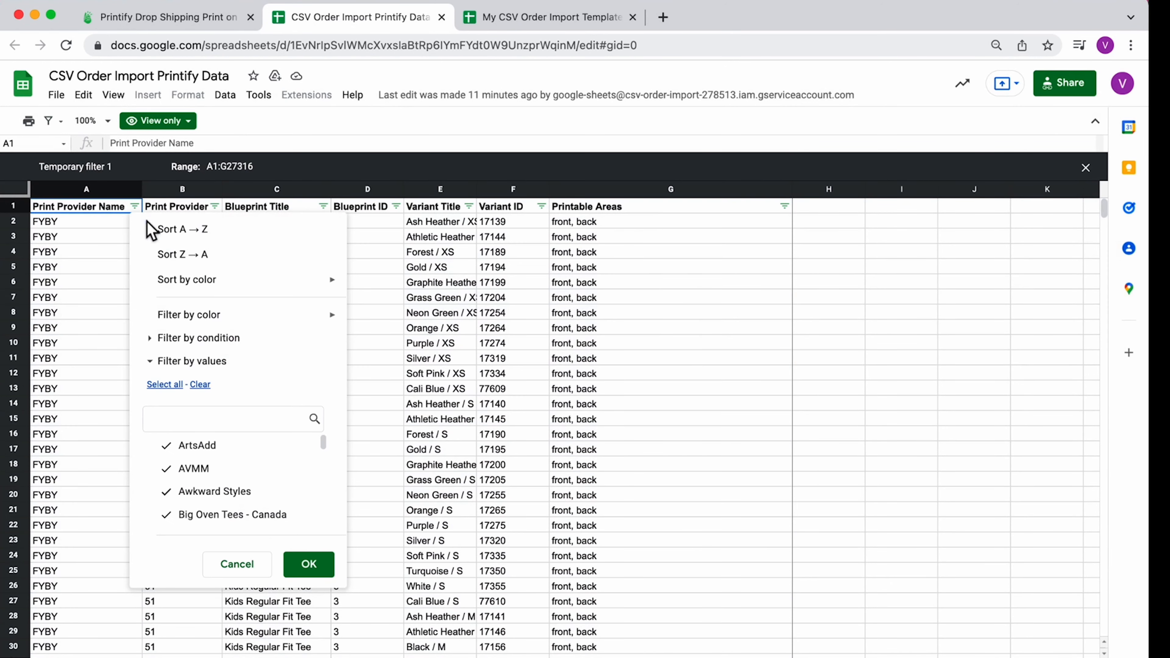
{"action": "left_click", "coordinate": [227, 419]}
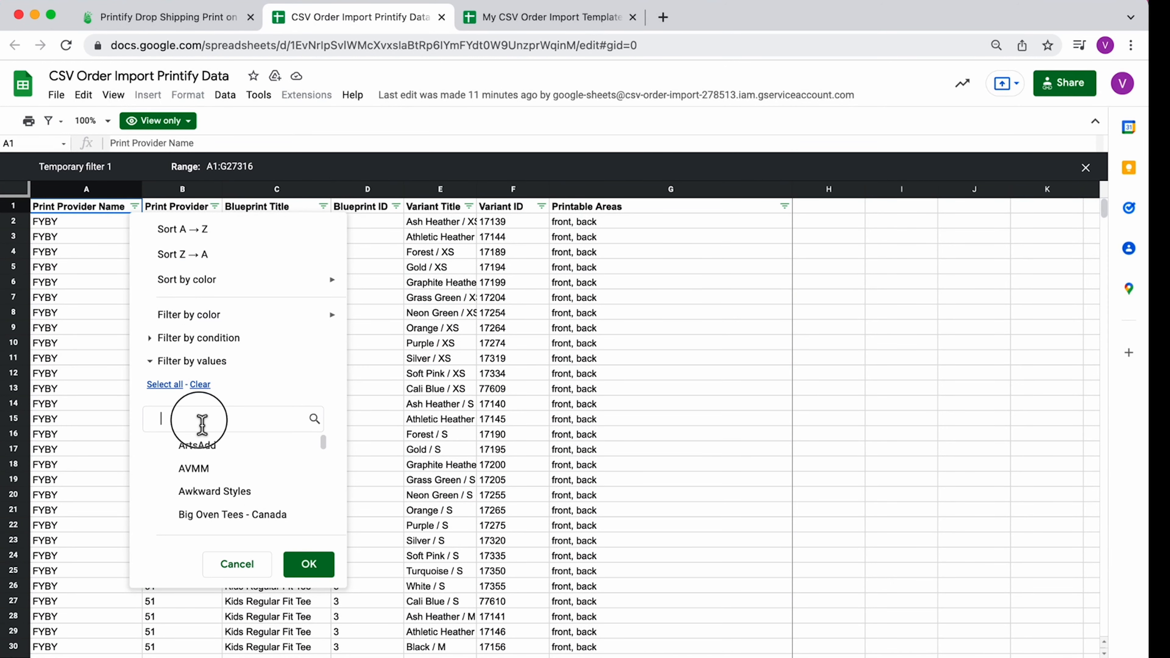
{"action": "type", "text": "dim"}
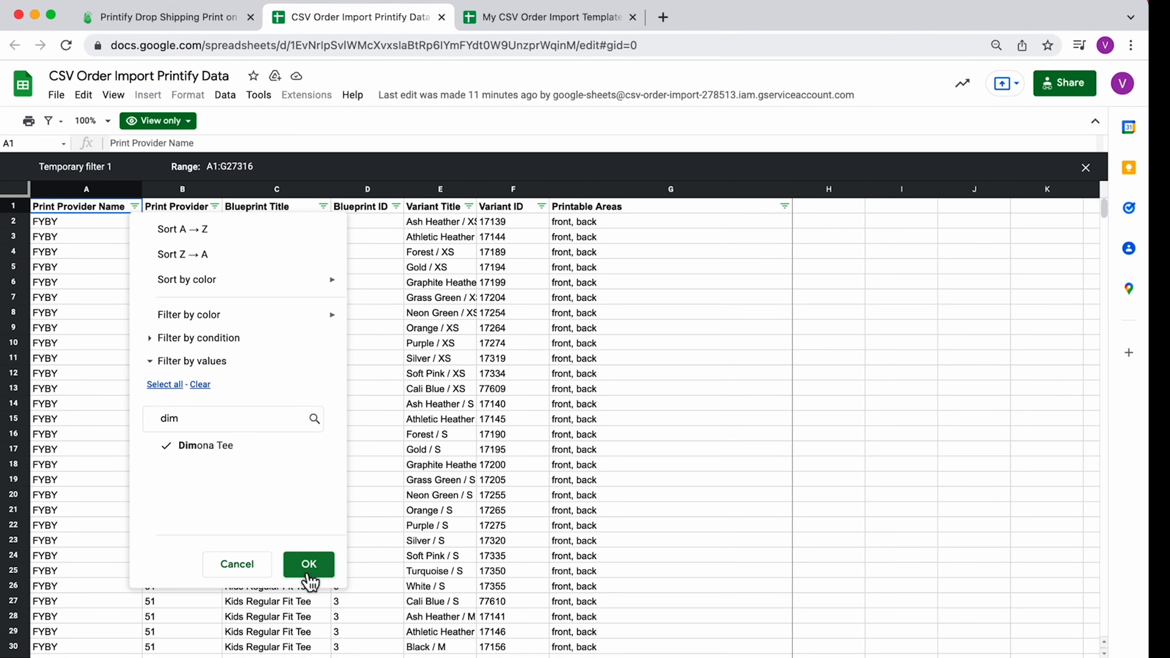
{"action": "left_click", "coordinate": [309, 563]}
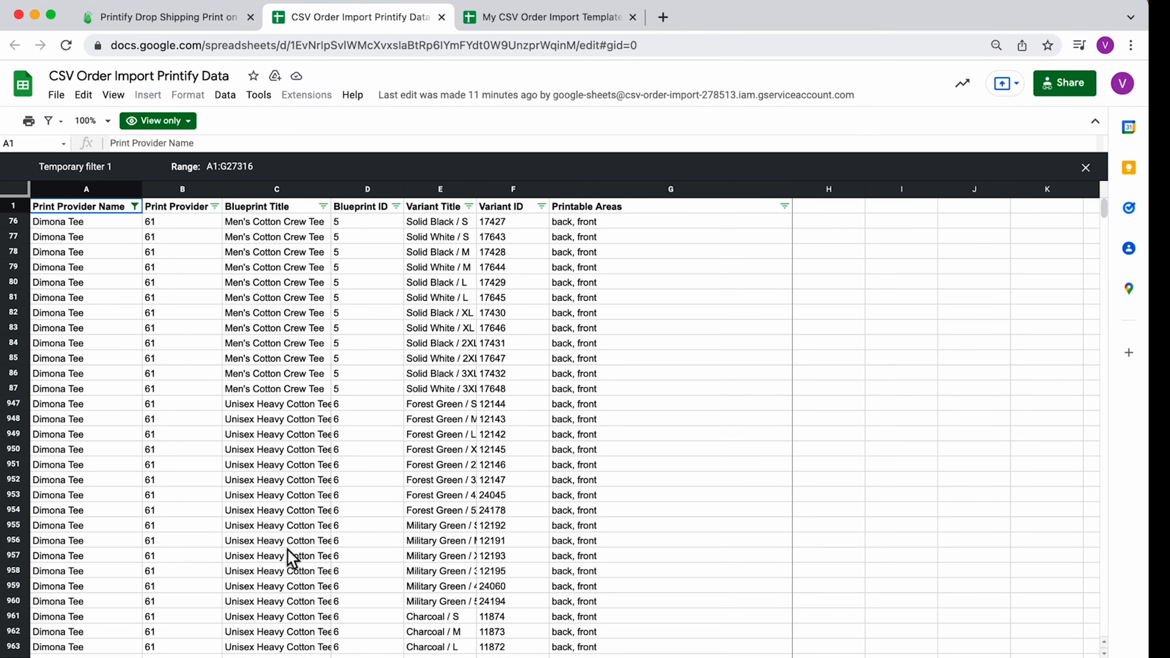
{"action": "mouse_move", "coordinate": [216, 442]}
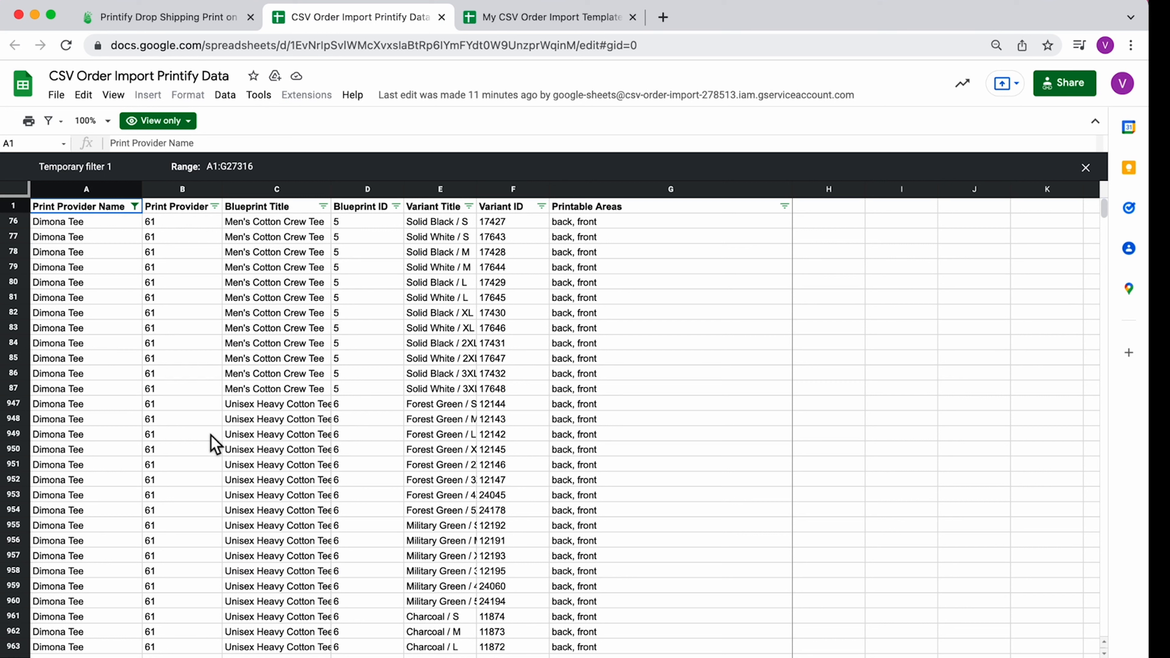
Copy provider ID 61 and return to the order template
{"action": "left_click", "coordinate": [181, 435]}
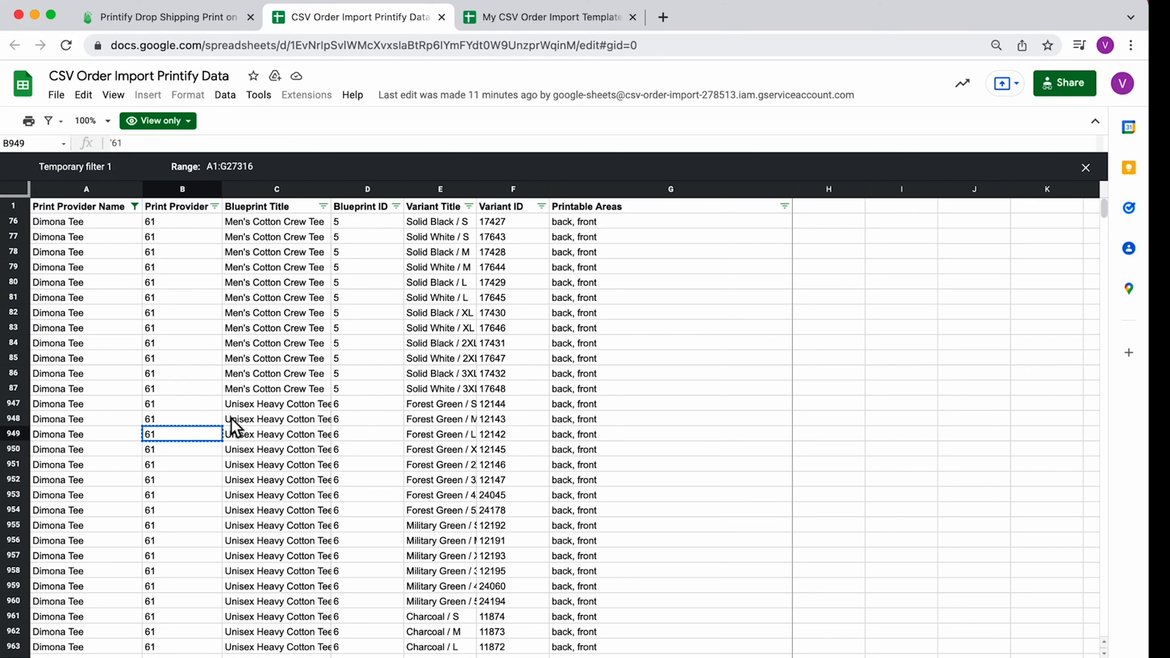
{"action": "left_click", "coordinate": [551, 17]}
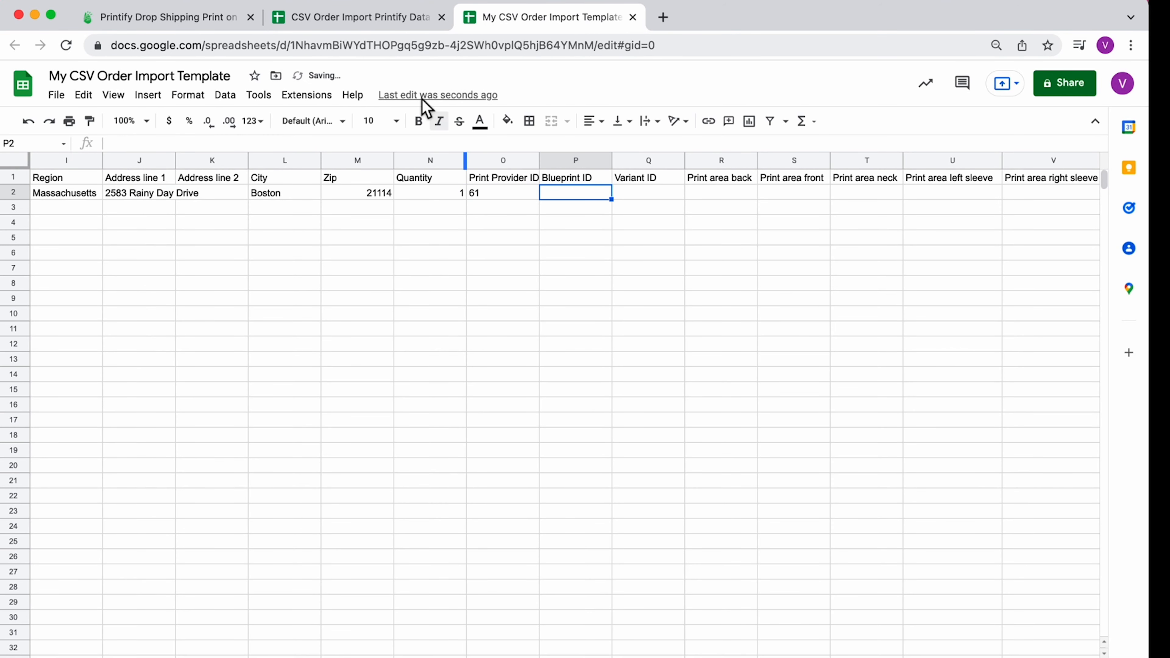
Enter Blueprint ID 6 and Variant ID 12142 from the data sheet, then go to the Imgur design
{"action": "left_click", "coordinate": [356, 17]}
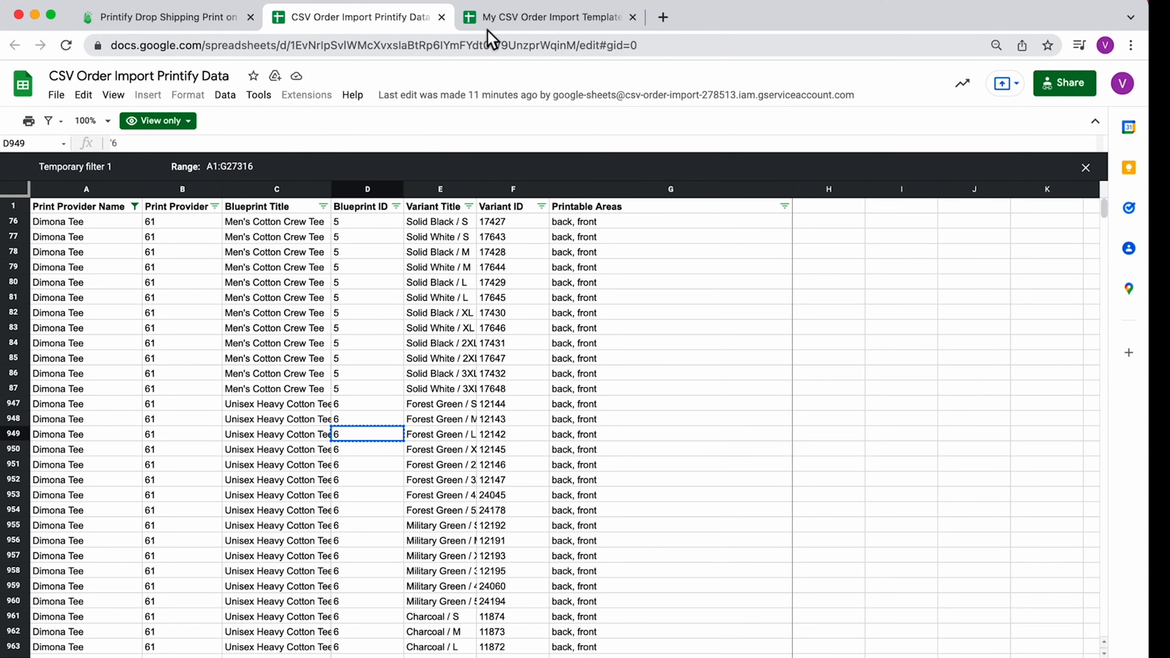
{"action": "left_click", "coordinate": [551, 16]}
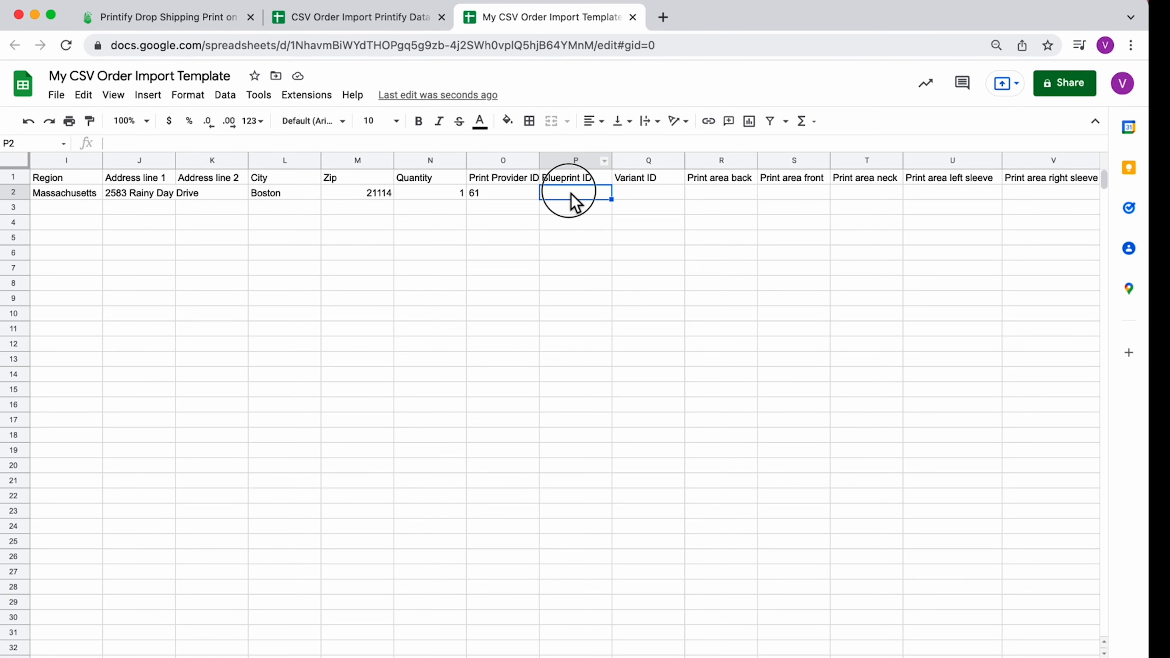
{"action": "type", "text": "6"}
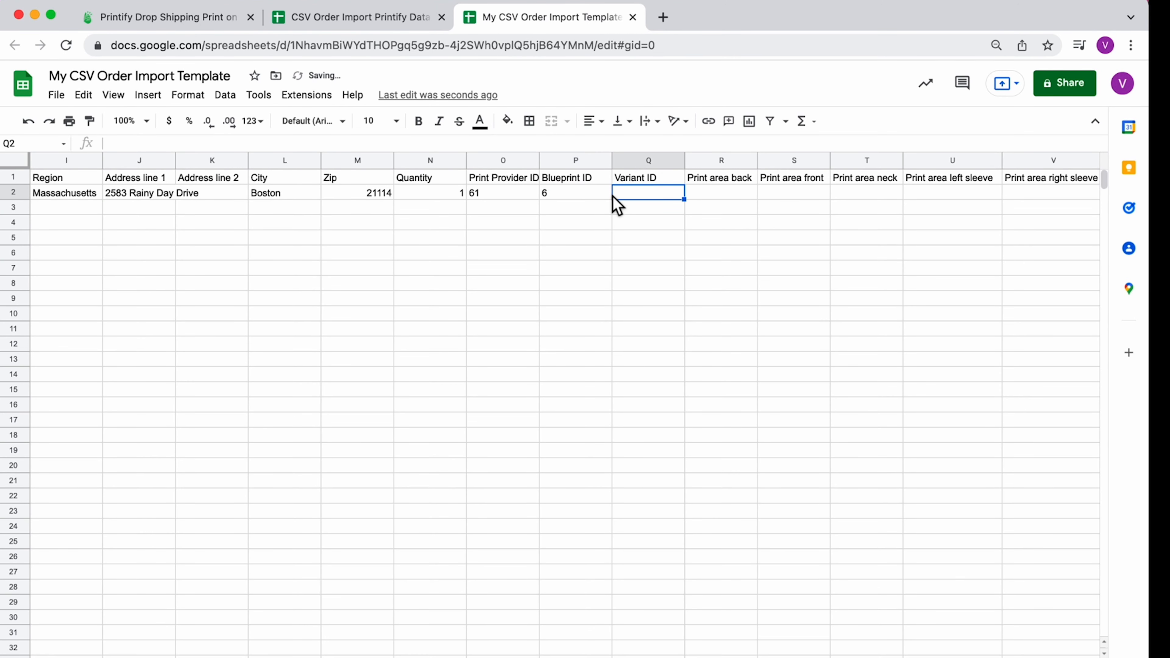
{"action": "left_click", "coordinate": [354, 16]}
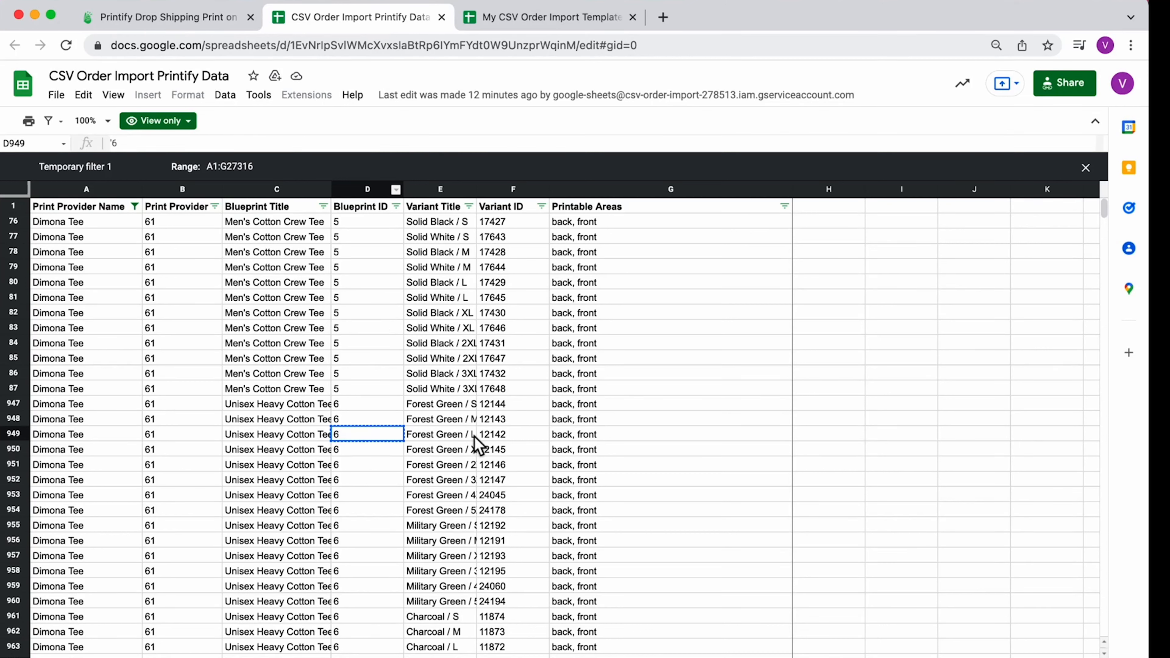
{"action": "left_click", "coordinate": [512, 435]}
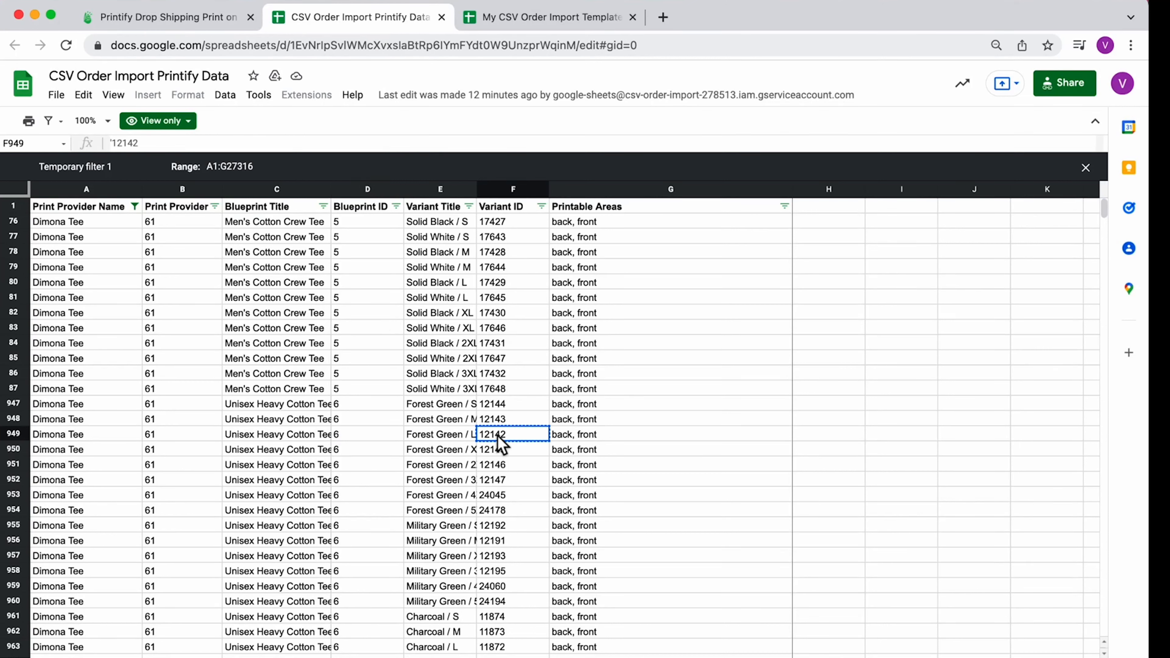
{"action": "left_click", "coordinate": [549, 17]}
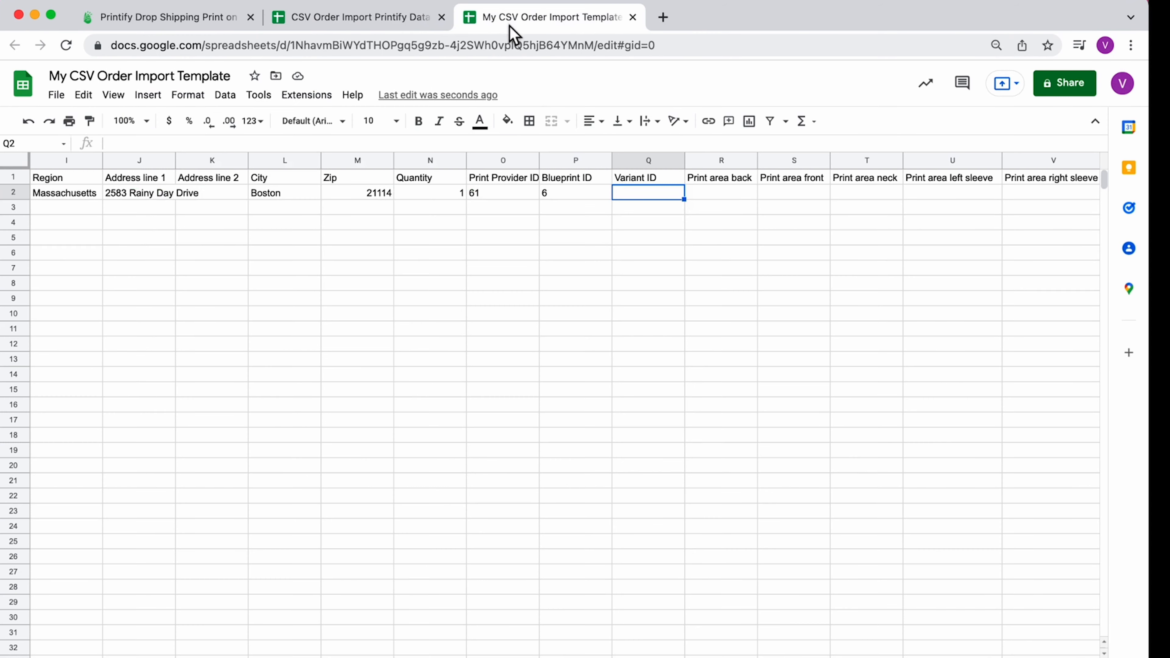
{"action": "mouse_move", "coordinate": [665, 206]}
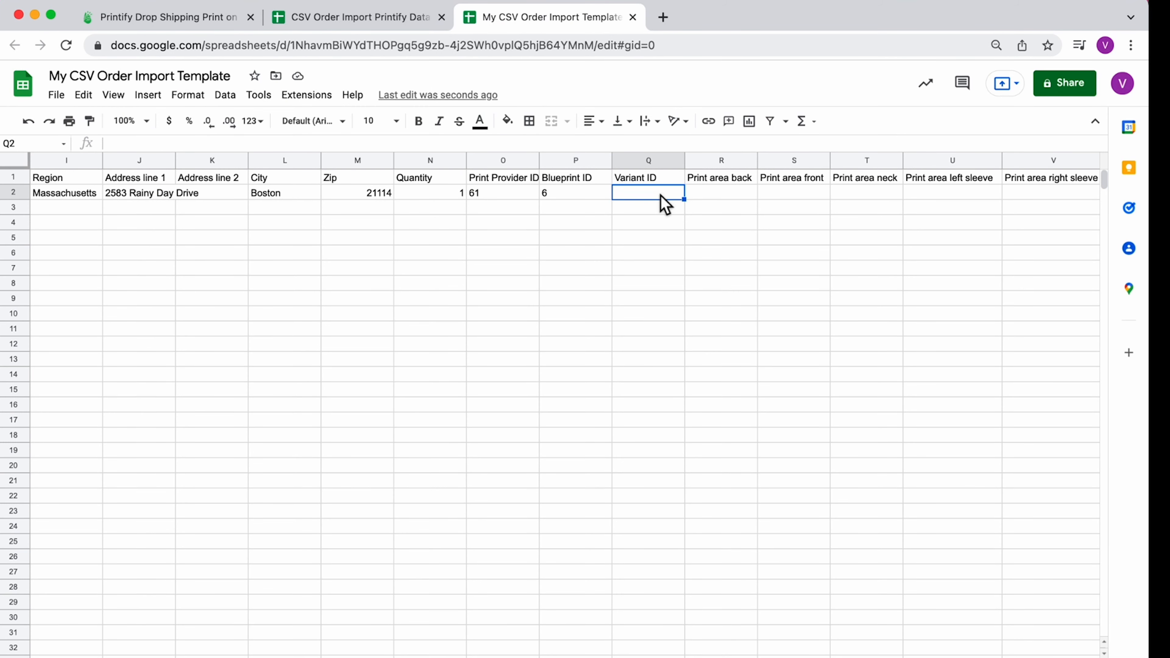
{"action": "key", "text": "cmd+v"}
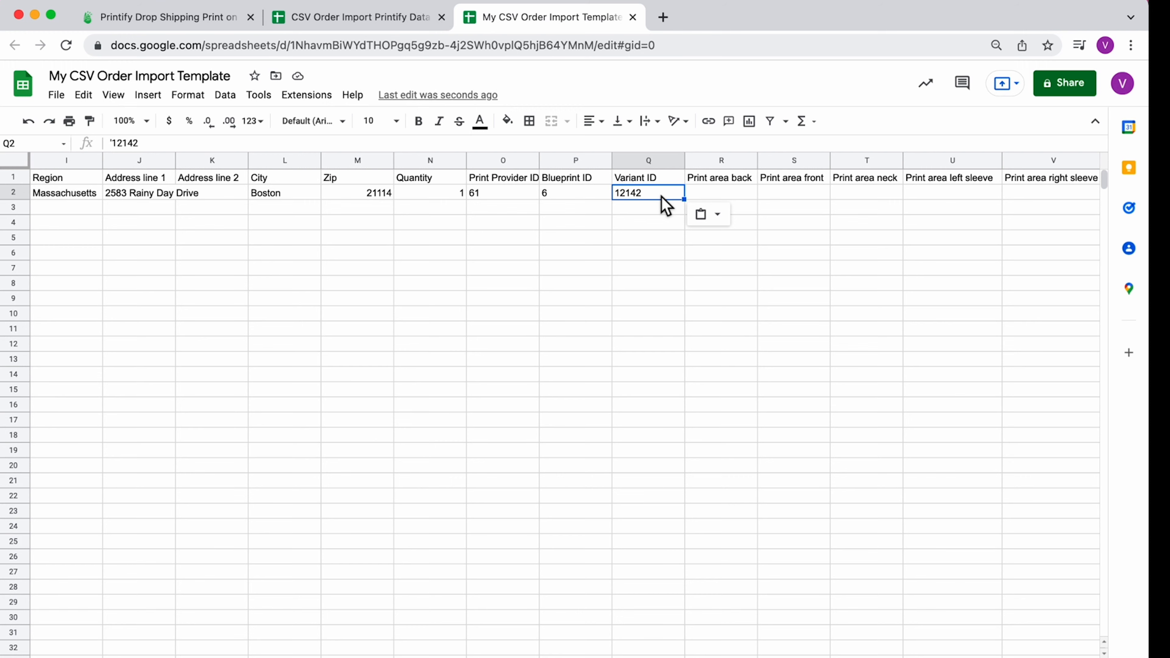
{"action": "left_click", "coordinate": [793, 193]}
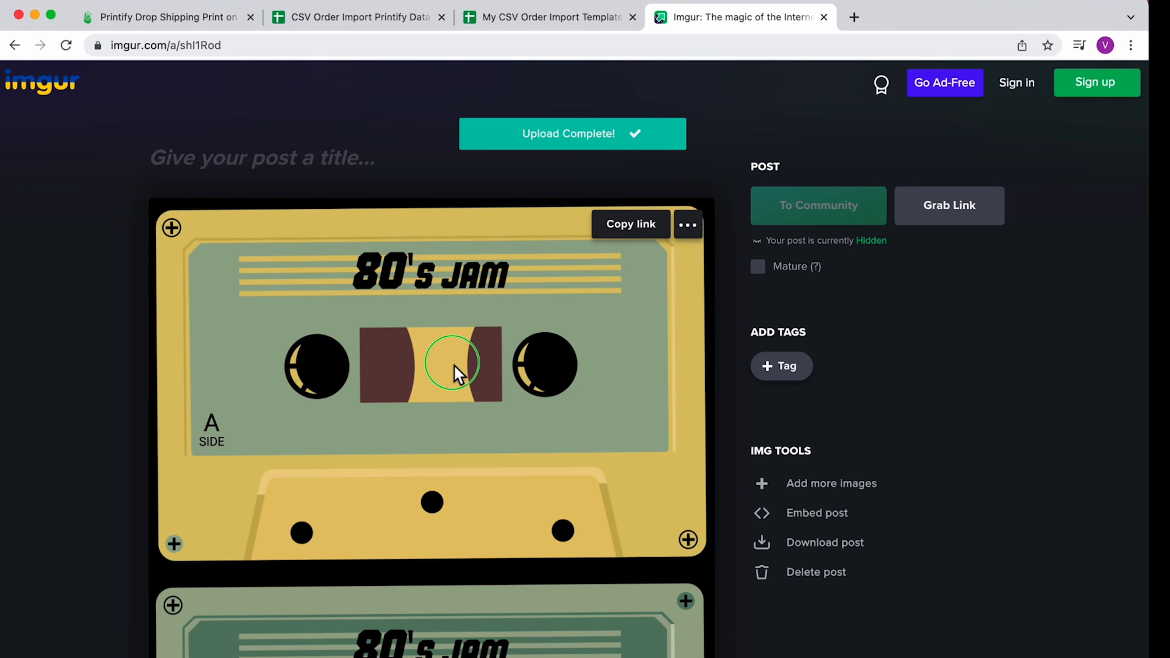
Copy the uploaded cassette image's address and return to the order template
{"action": "right_click", "coordinate": [456, 371]}
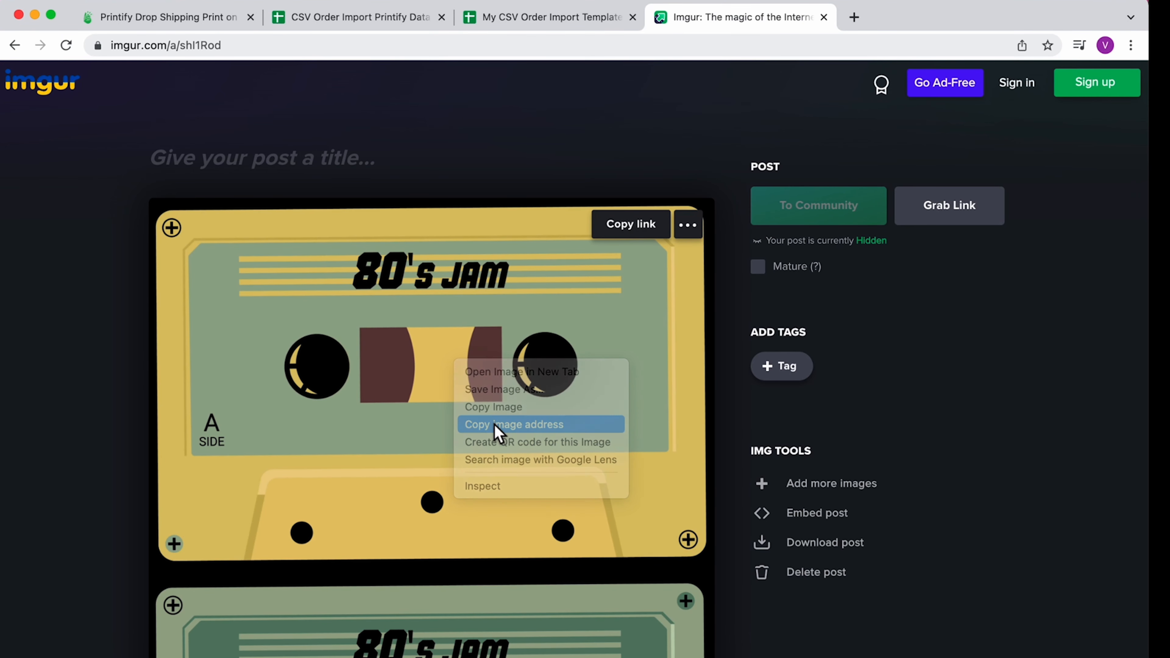
{"action": "left_click", "coordinate": [550, 17]}
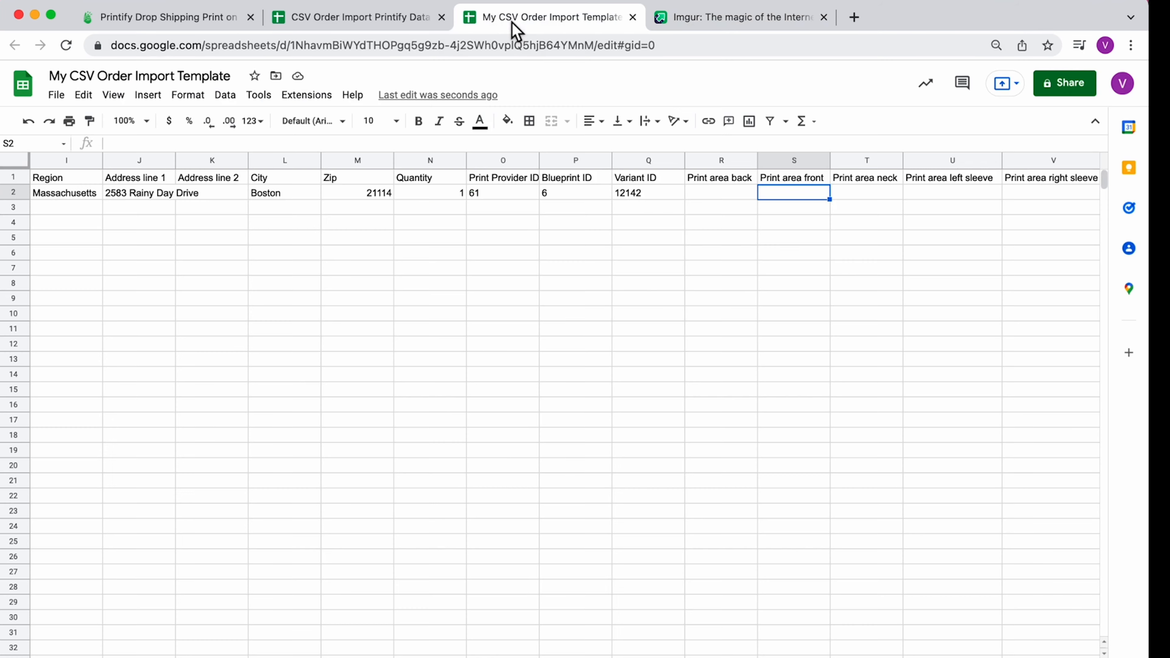
{"action": "mouse_move", "coordinate": [785, 202]}
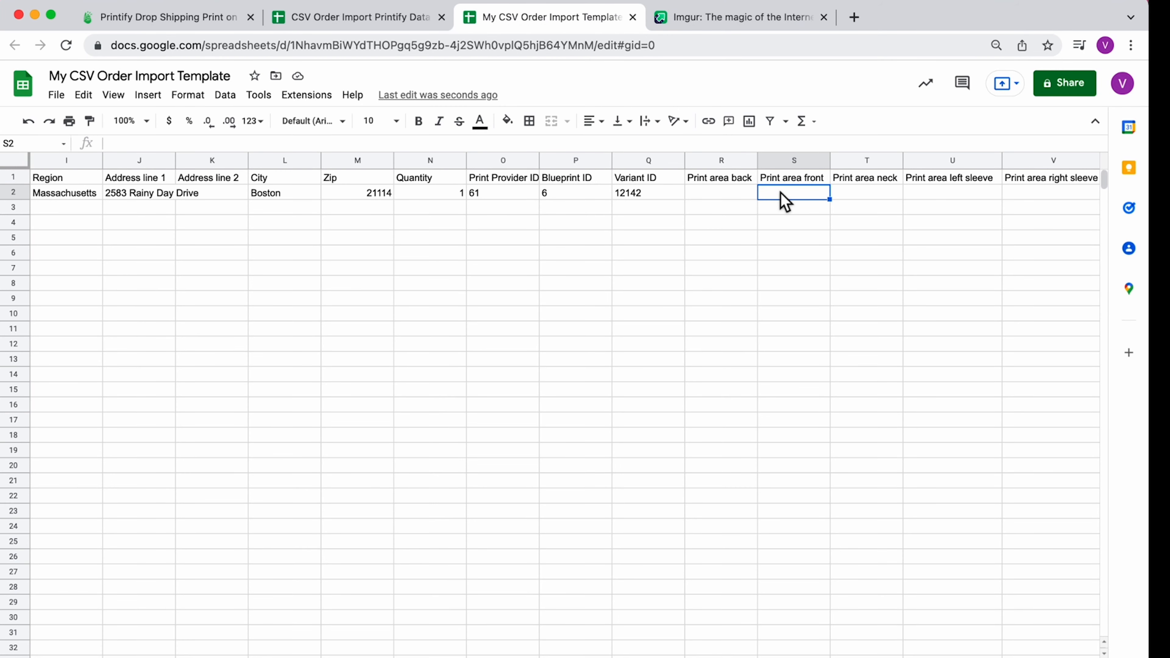
{"action": "type", "text": "https://i.imgur.com/E2CSd62.png"}
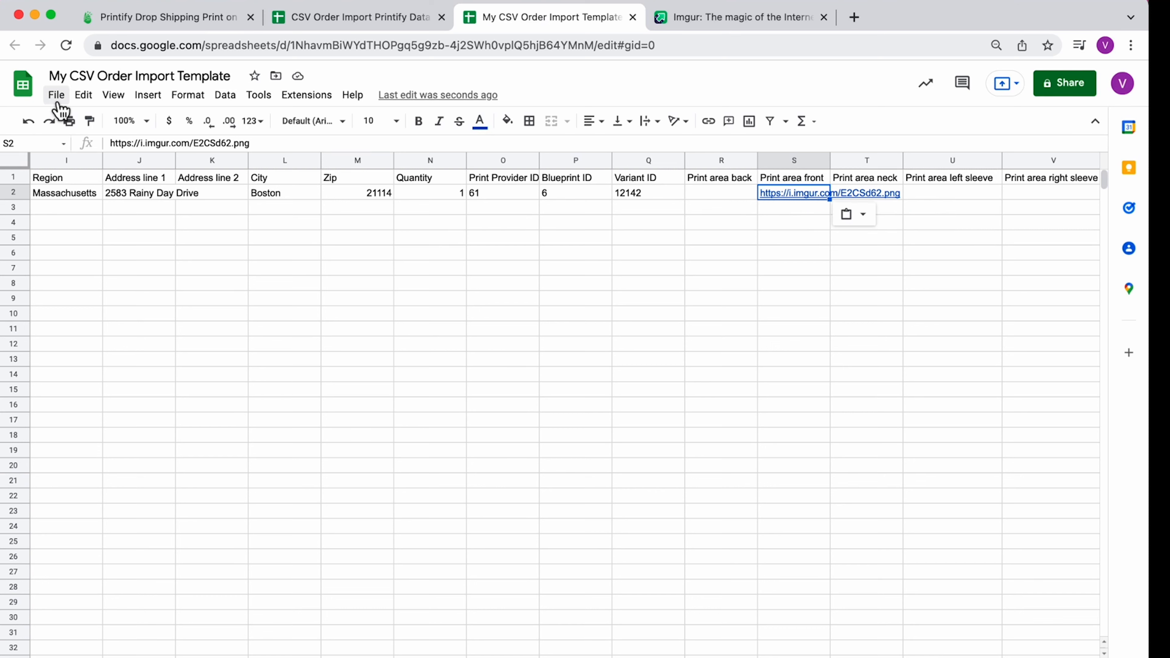
{"action": "left_click", "coordinate": [56, 95]}
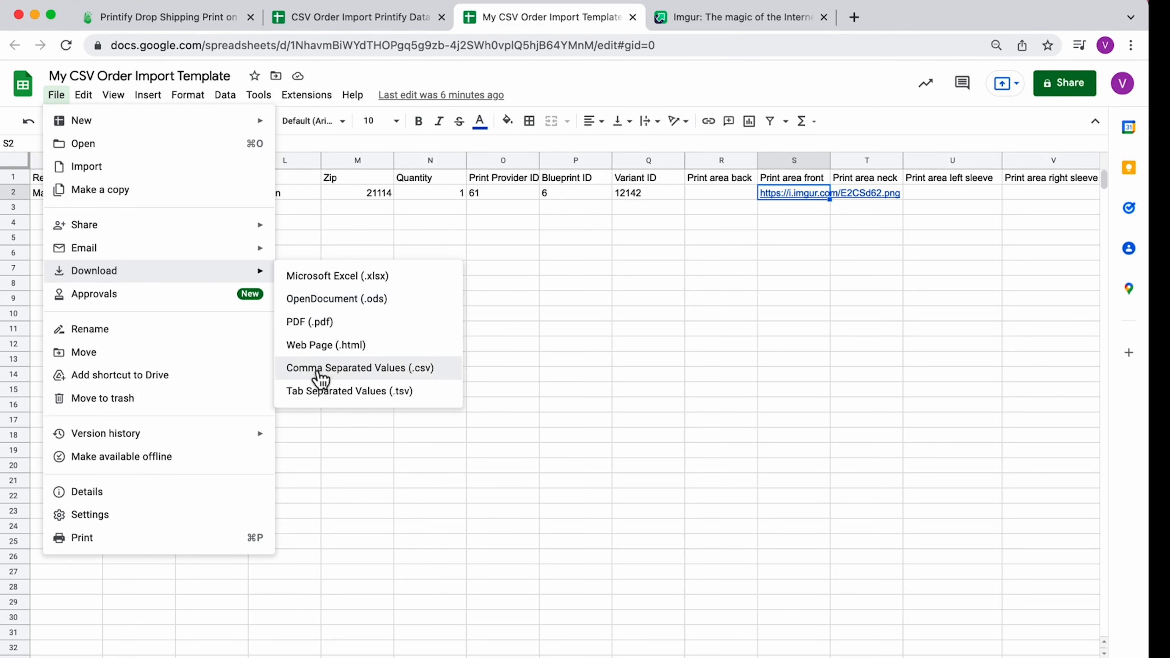
{"action": "left_click", "coordinate": [347, 367]}
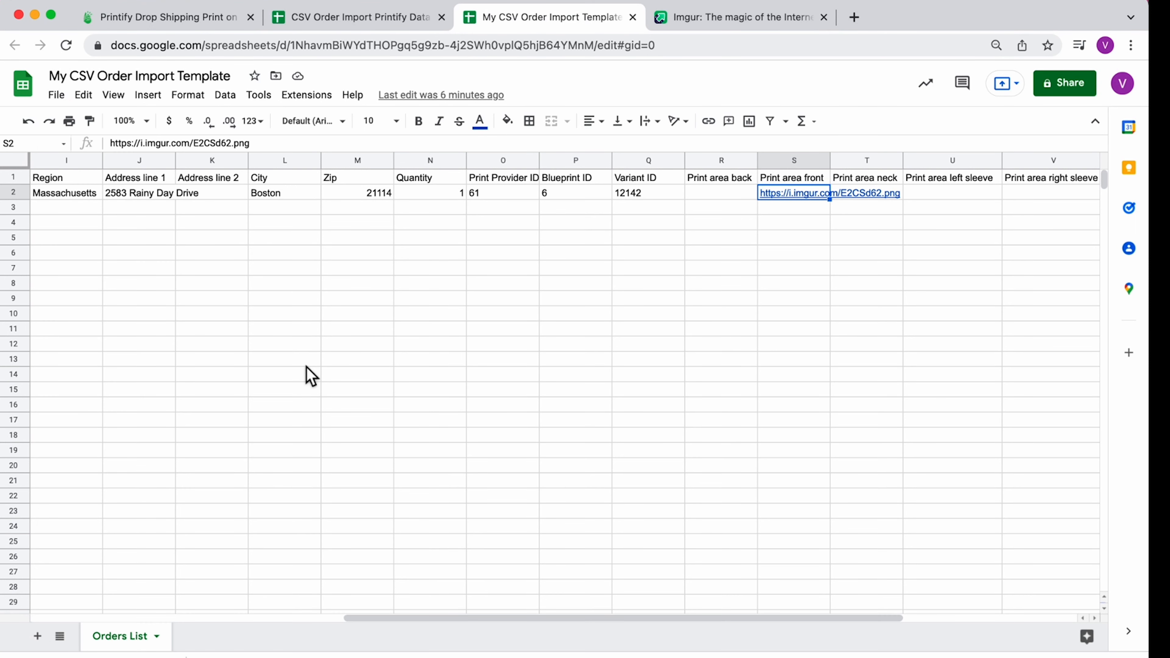
Upload the CSV in Printify, review the confirmation table and submit the orders
{"action": "left_click", "coordinate": [165, 16]}
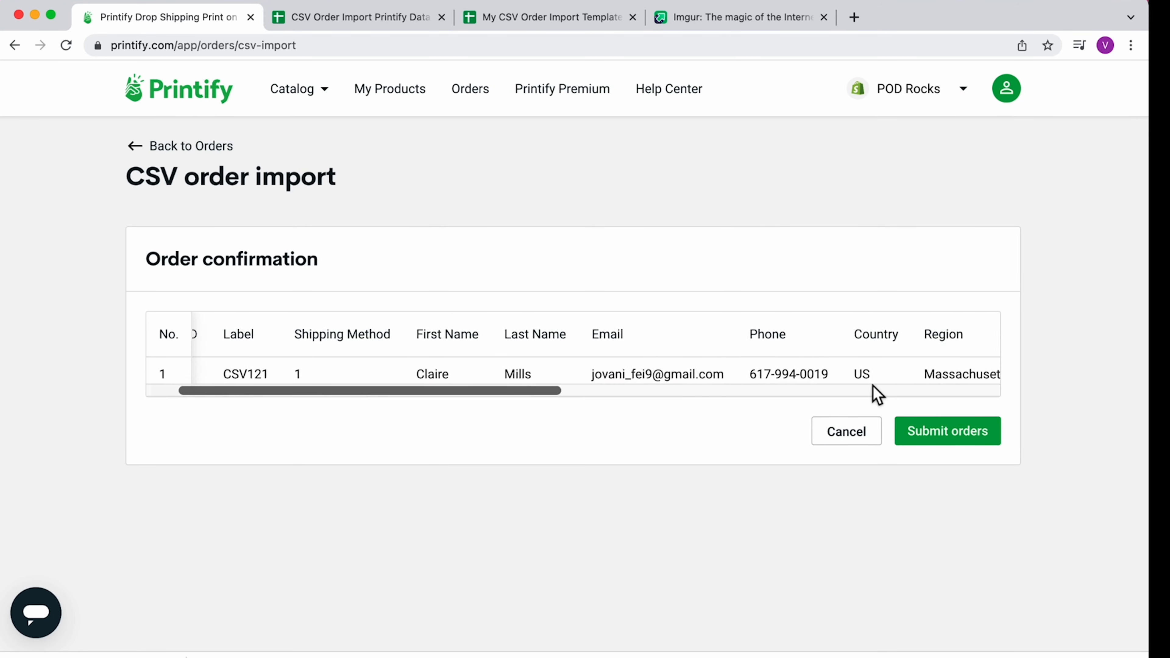
{"action": "scroll", "scroll_direction": "right", "scroll_amount": 3}
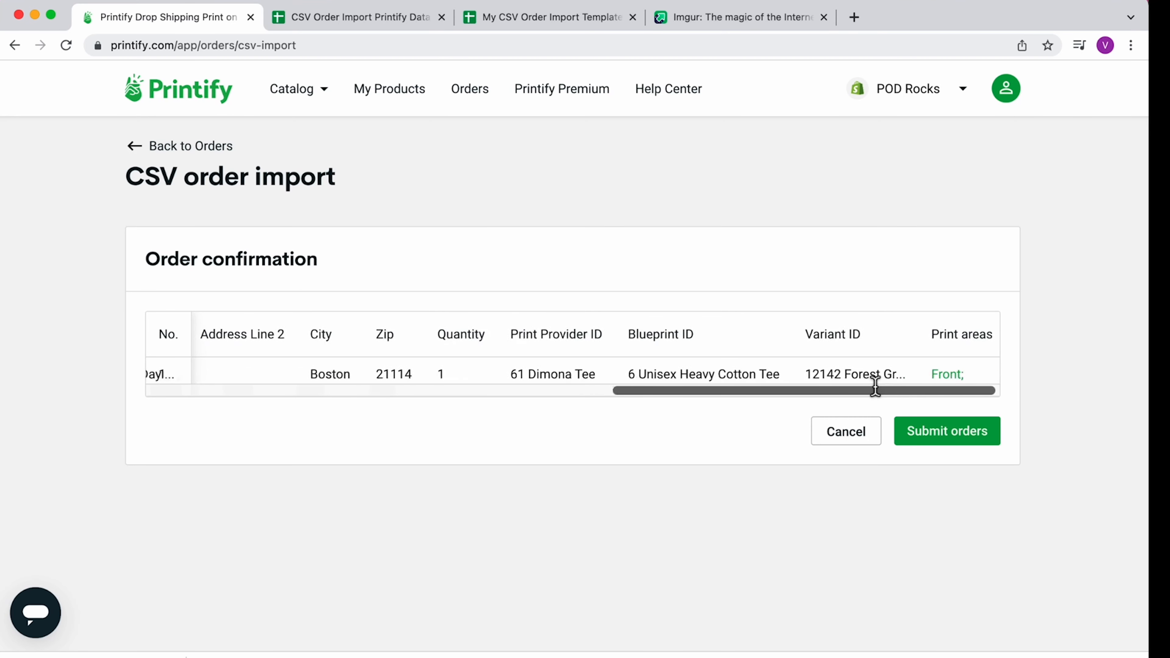
{"action": "left_click", "coordinate": [946, 431]}
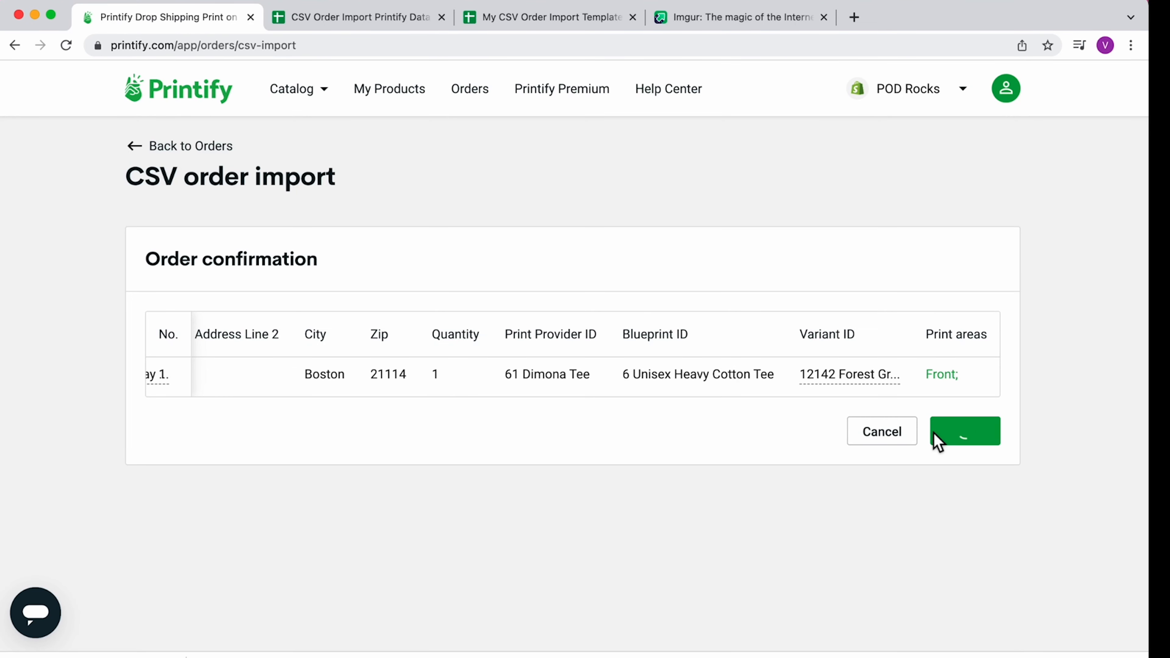
{"action": "left_click", "coordinate": [963, 432]}
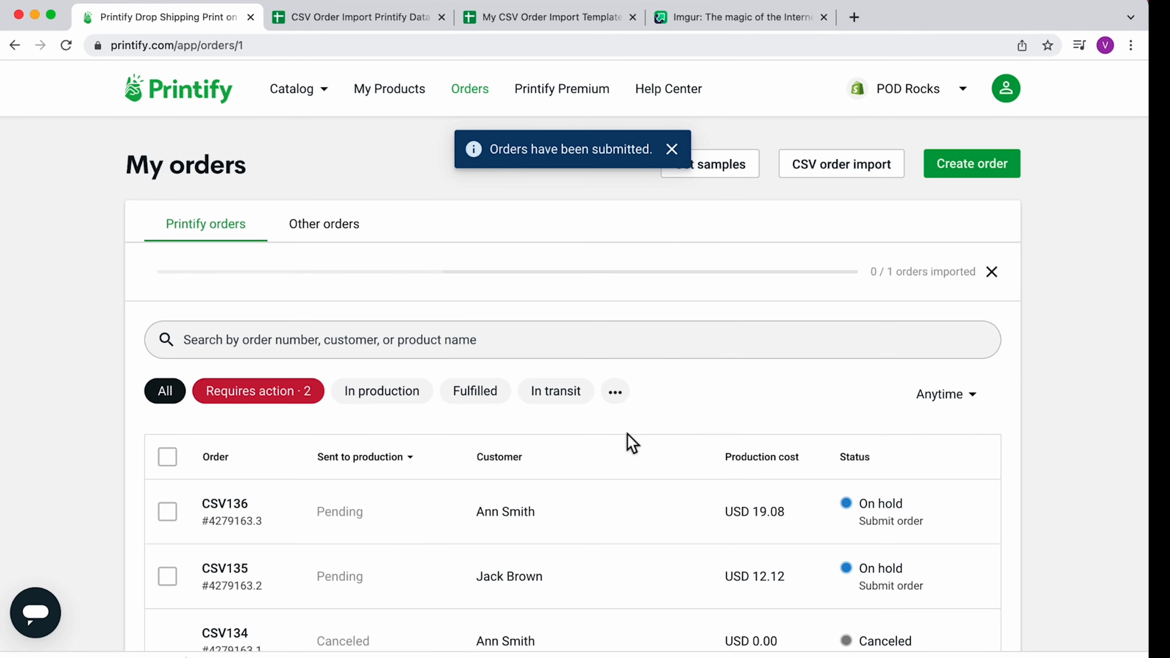
{"action": "scroll", "scroll_direction": "down", "scroll_amount": 3}
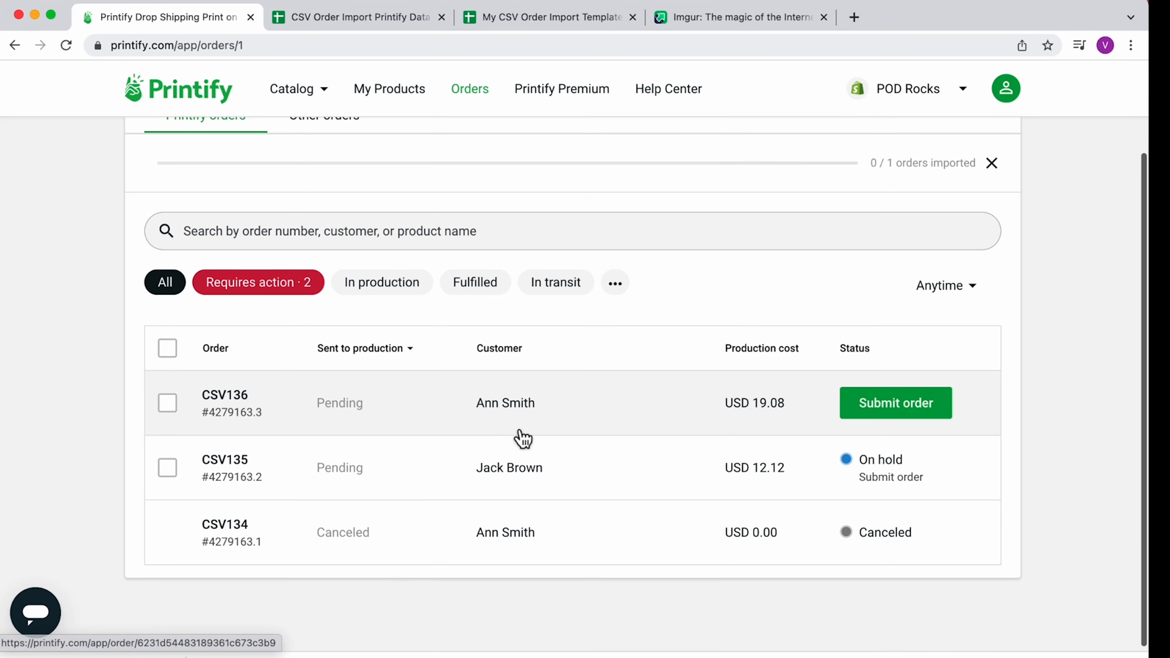
{"action": "left_click", "coordinate": [895, 403]}
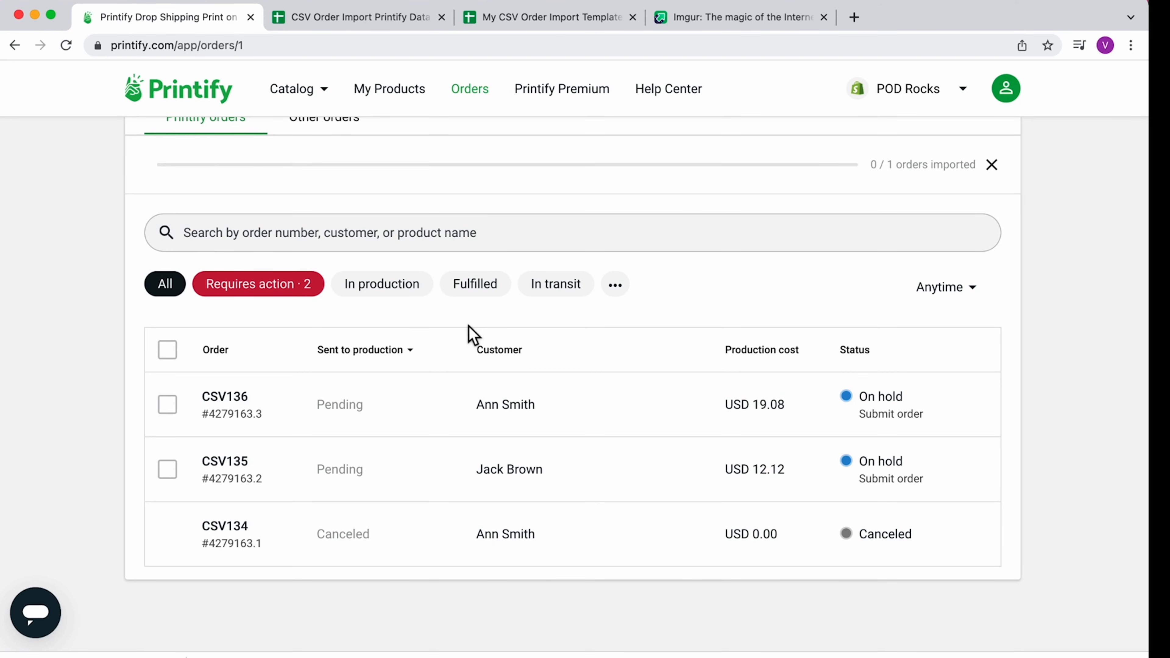
{"action": "left_click", "coordinate": [66, 45]}
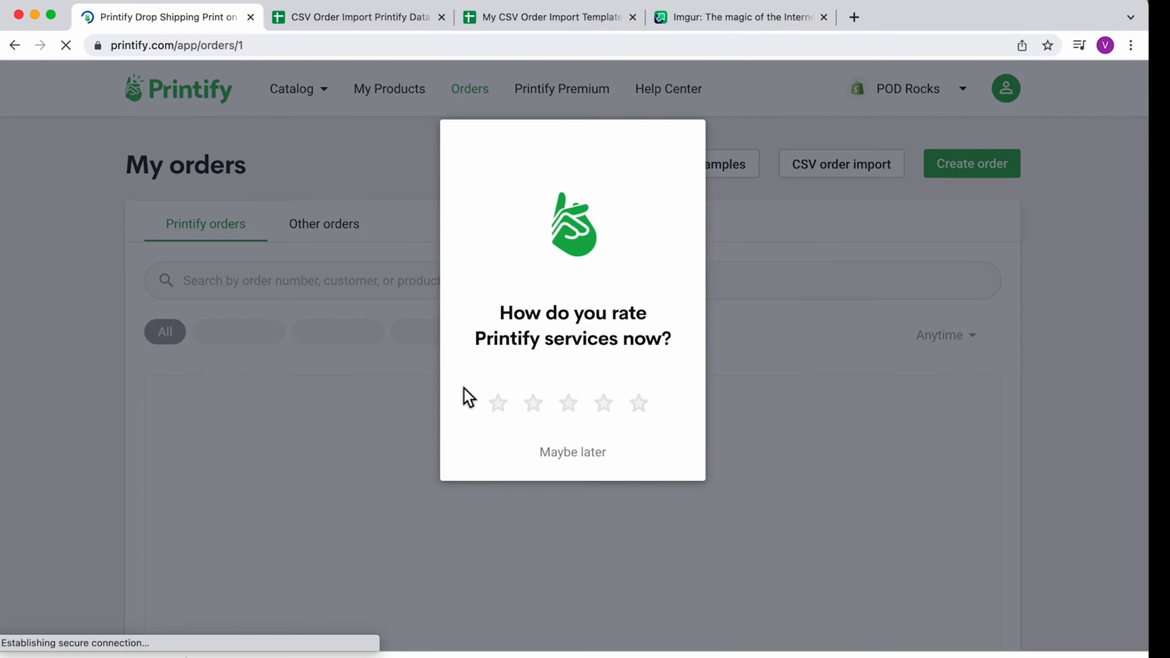
{"action": "left_click", "coordinate": [572, 451]}
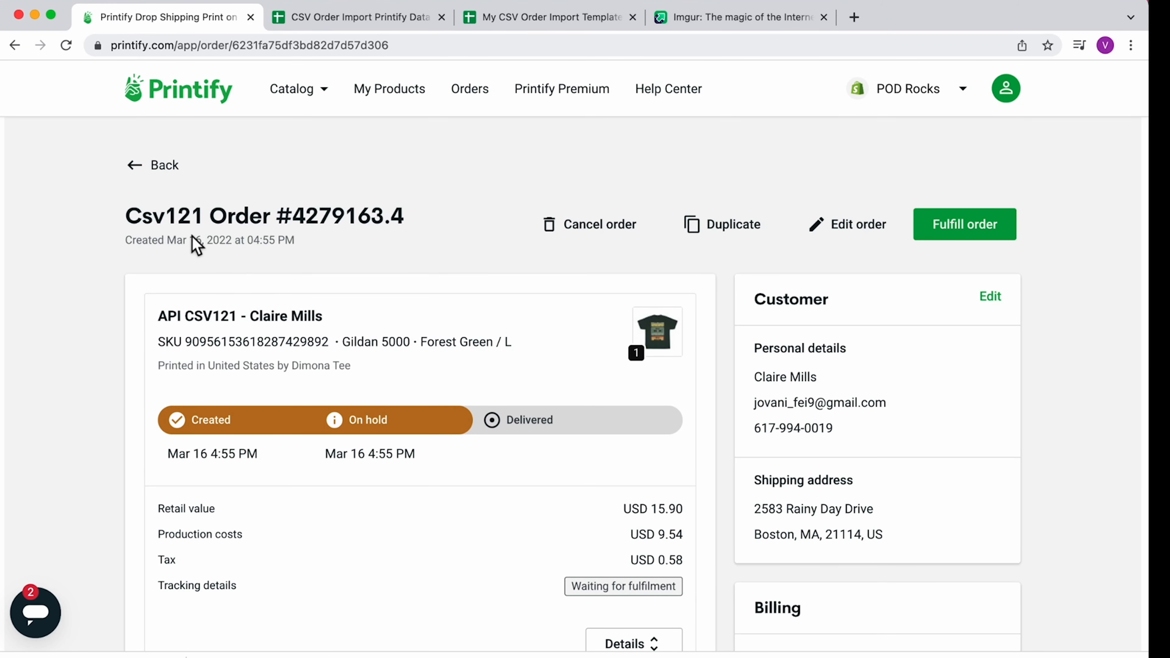
{"action": "mouse_move", "coordinate": [376, 116]}
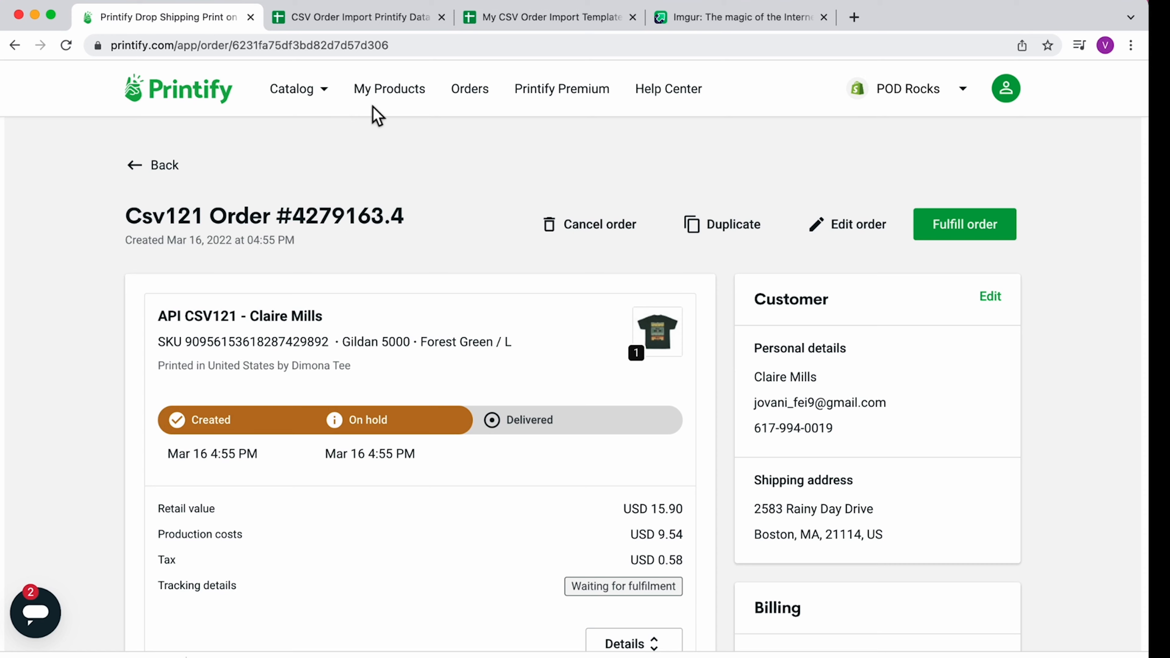
{"action": "left_click", "coordinate": [389, 89]}
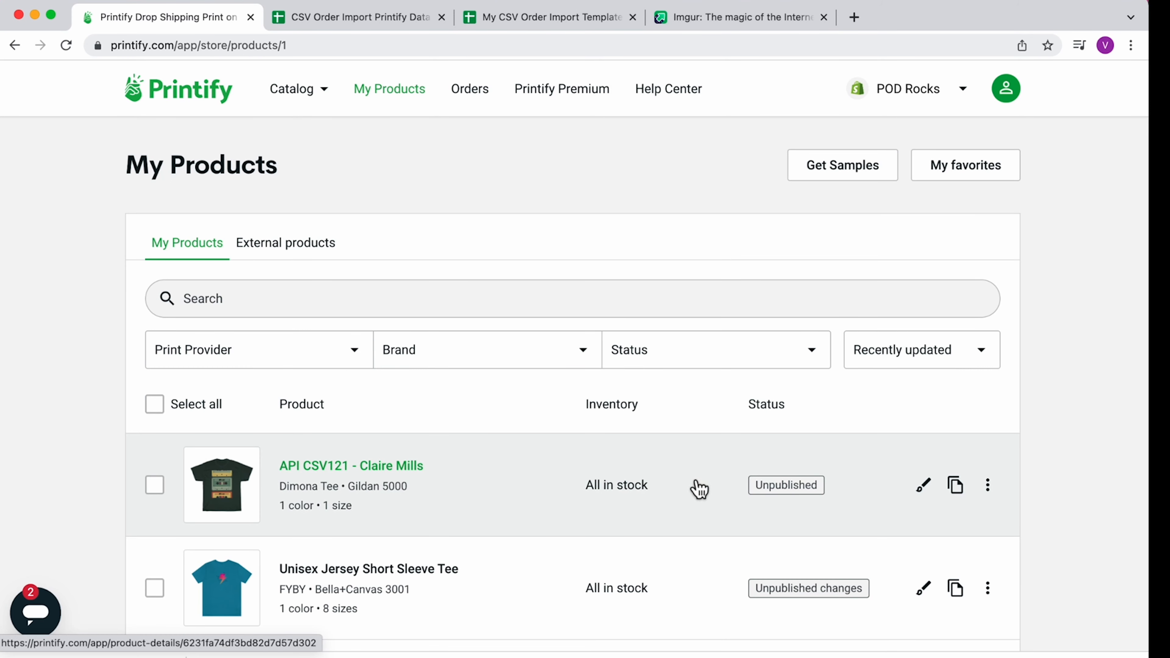
{"action": "left_click", "coordinate": [924, 485]}
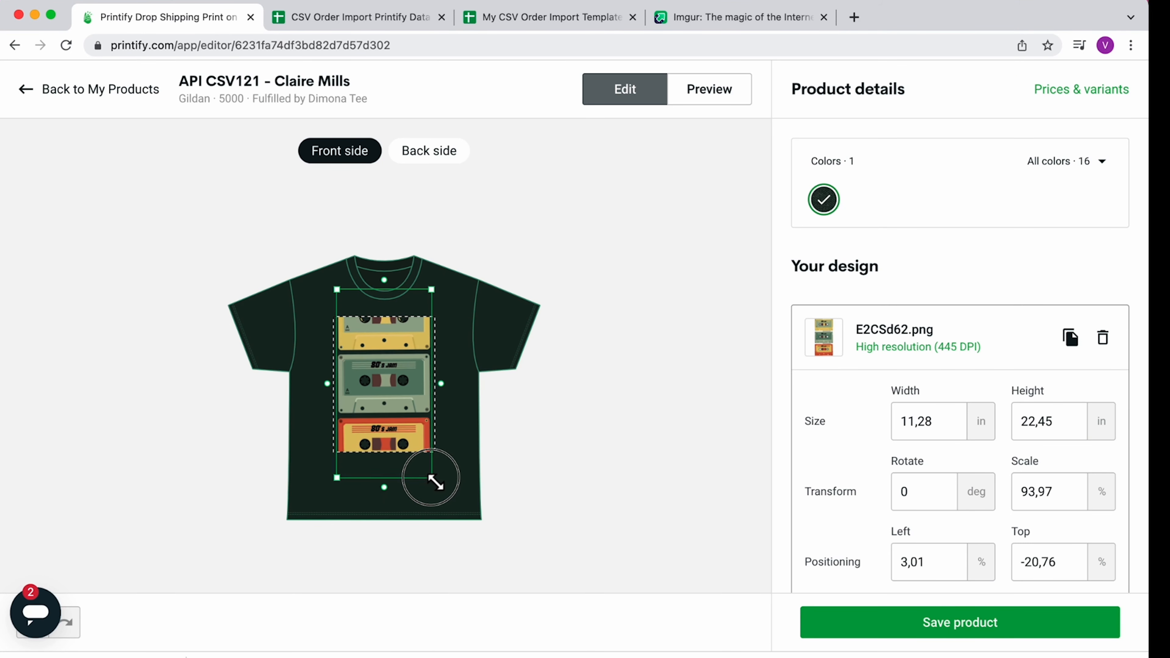
{"action": "left_click_drag", "start_coordinate": [431, 478], "coordinate": [424, 455]}
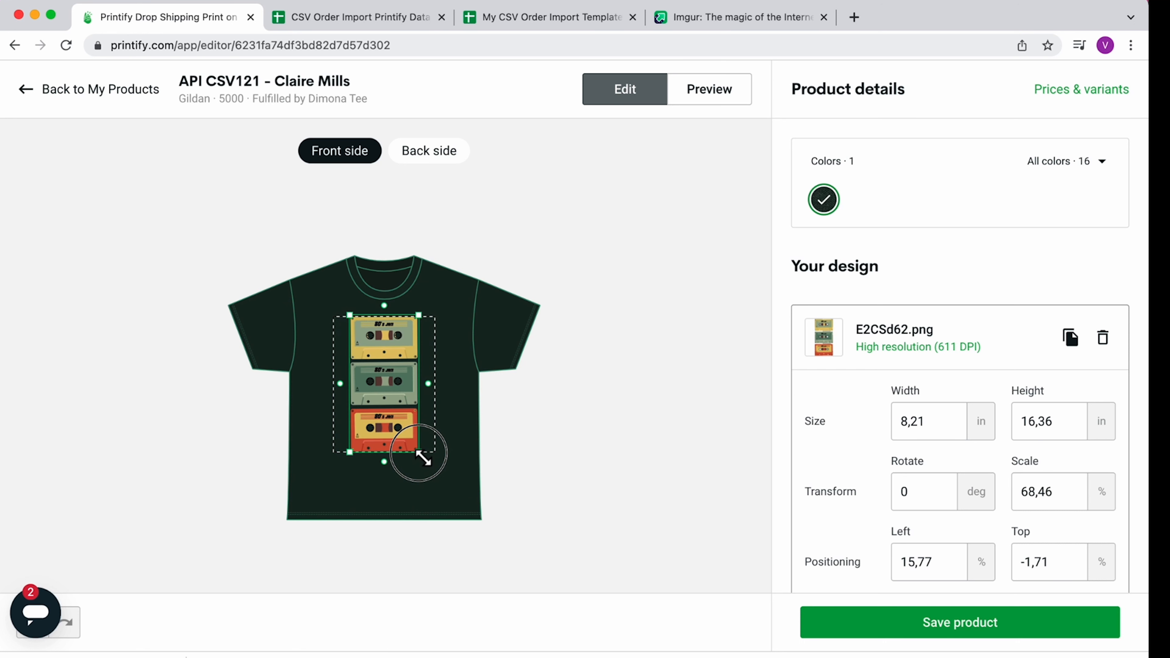
{"action": "left_click_drag", "start_coordinate": [421, 452], "coordinate": [437, 453]}
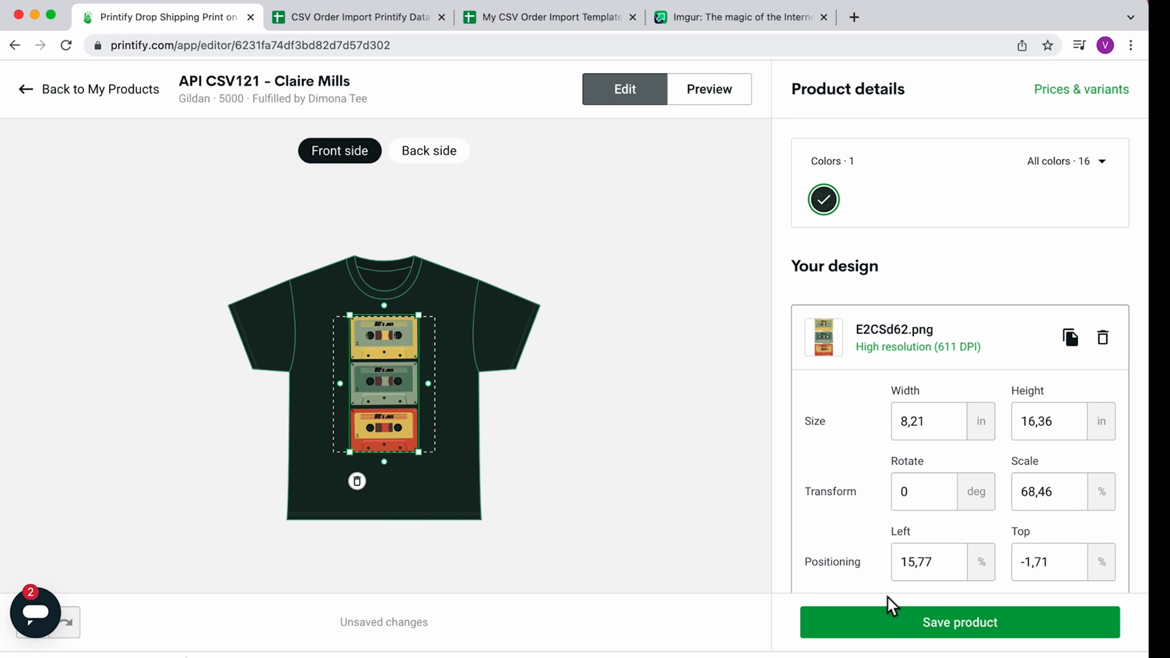
Save the resized product and return to the Orders list showing CSV121 on hold
{"action": "left_click", "coordinate": [960, 621]}
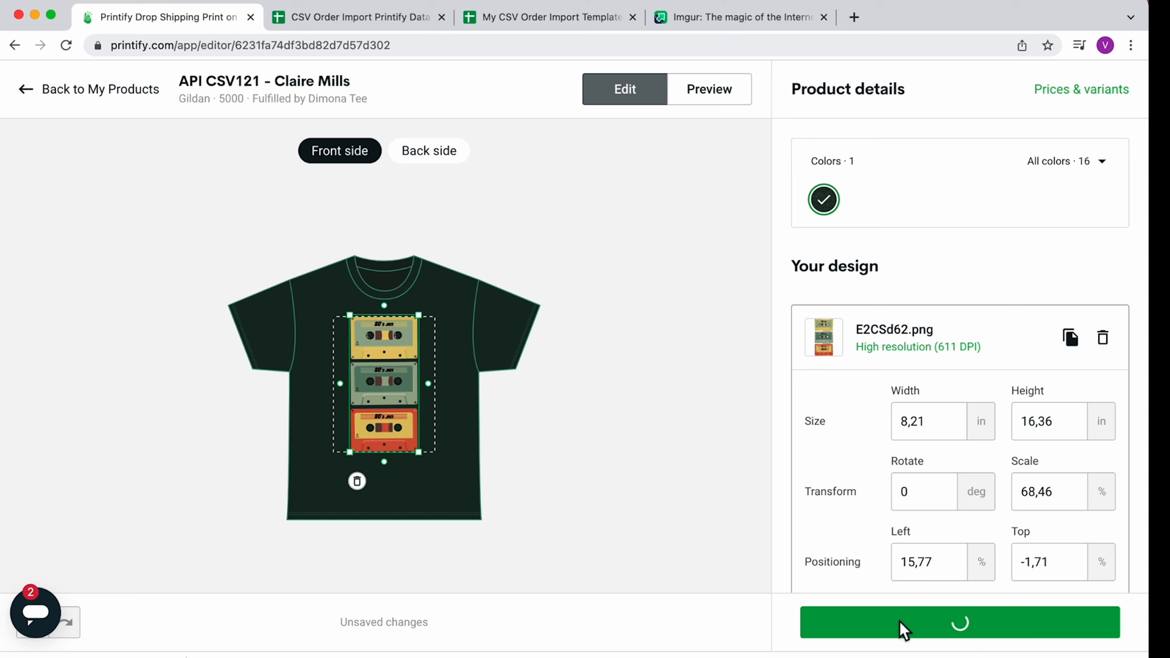
{"action": "left_click", "coordinate": [959, 621]}
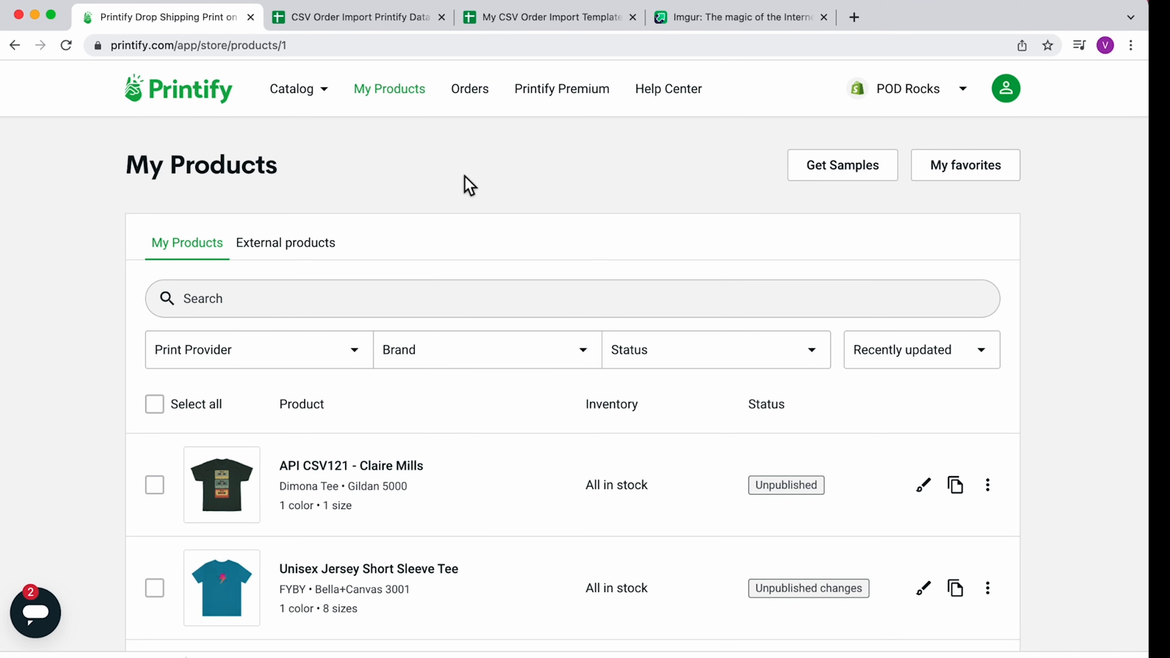
{"action": "left_click", "coordinate": [469, 89]}
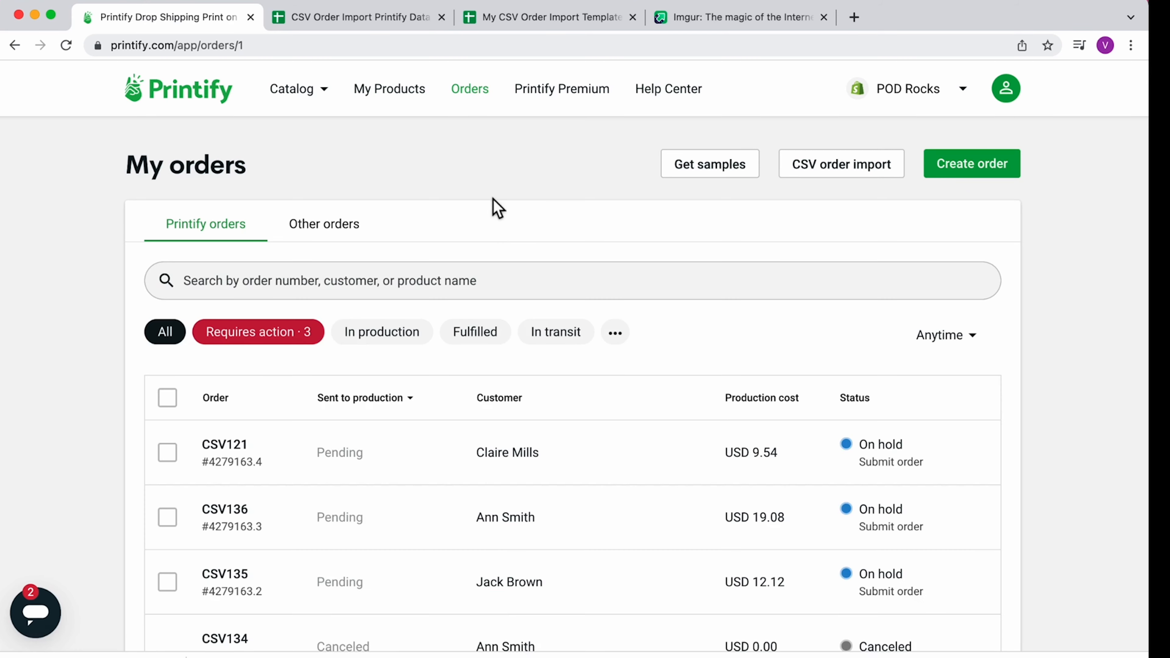